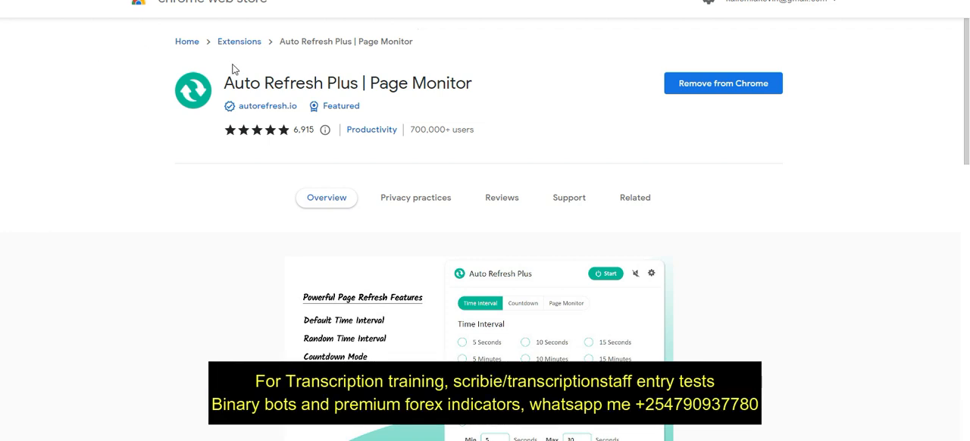
pyautogui.moveTo(774, 81)
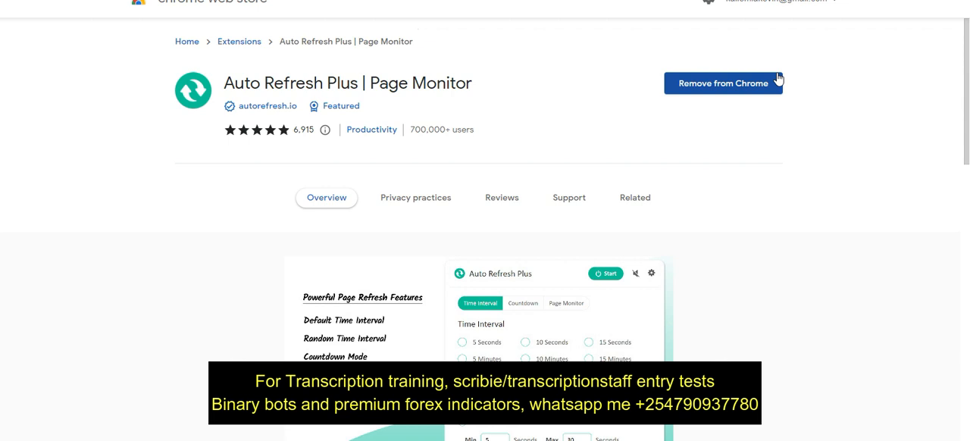
pyautogui.moveTo(716, 186)
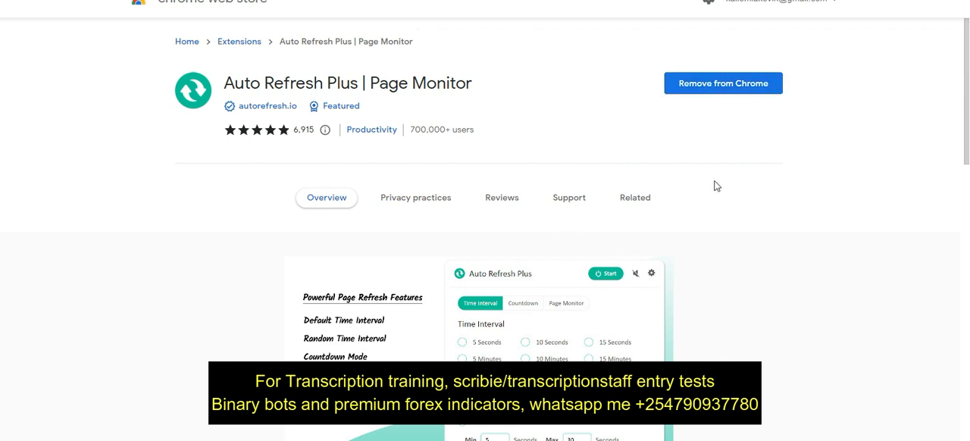
pyautogui.moveTo(892, 114)
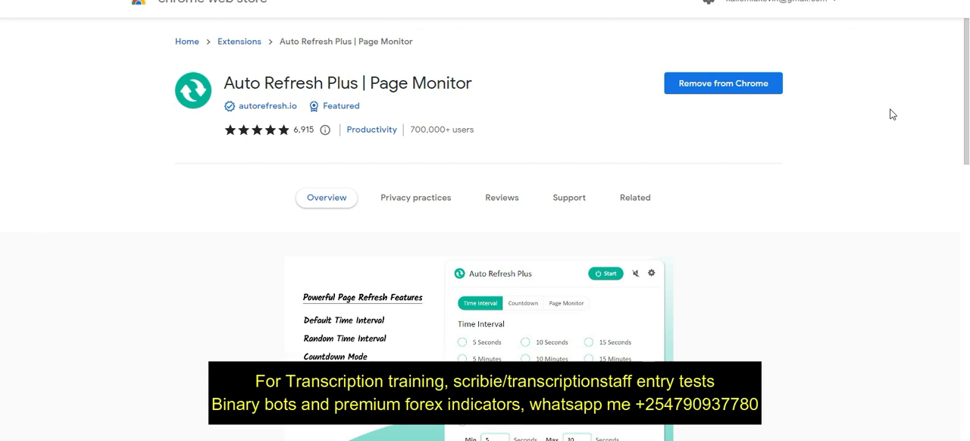
pyautogui.moveTo(816, 60)
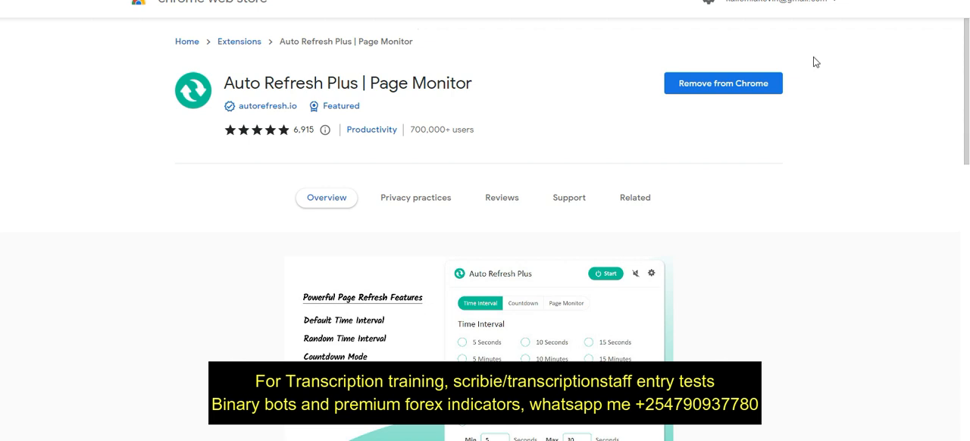
pyautogui.moveTo(505, 108)
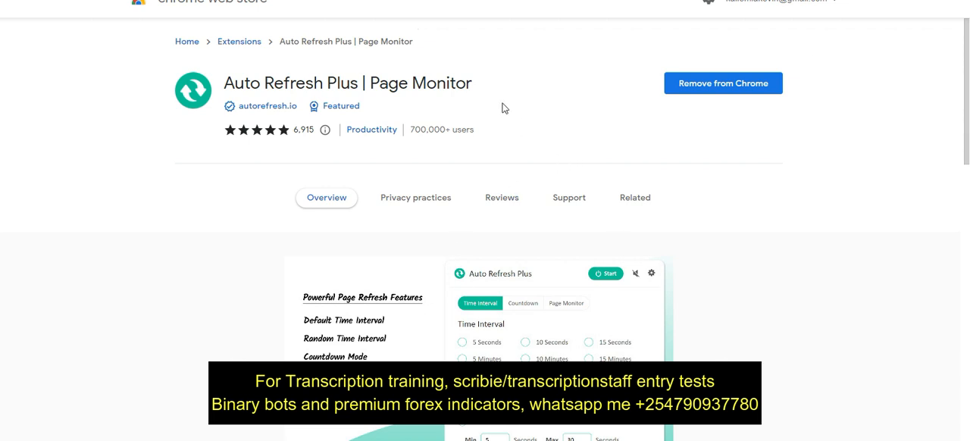
pyautogui.moveTo(936, 31)
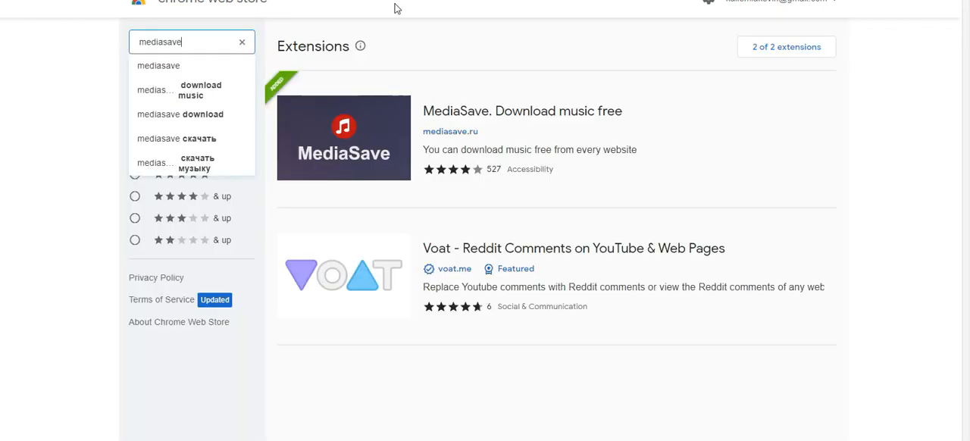
pyautogui.moveTo(560, 135)
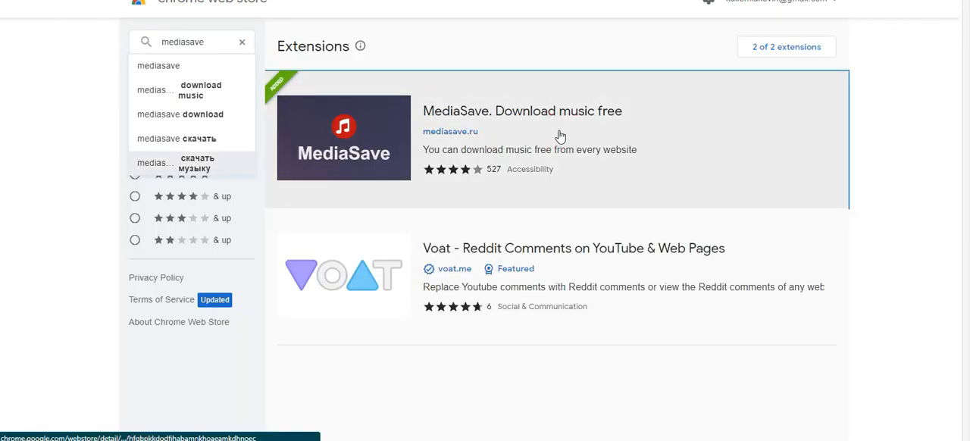
# Step: Open the MediaSave. Download music free listing from the mediasave search results
pyautogui.click(522, 111)
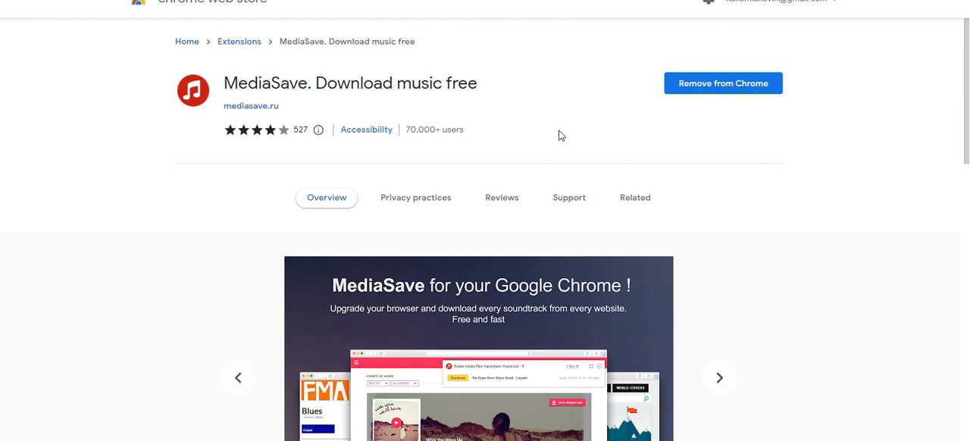
pyautogui.moveTo(749, 165)
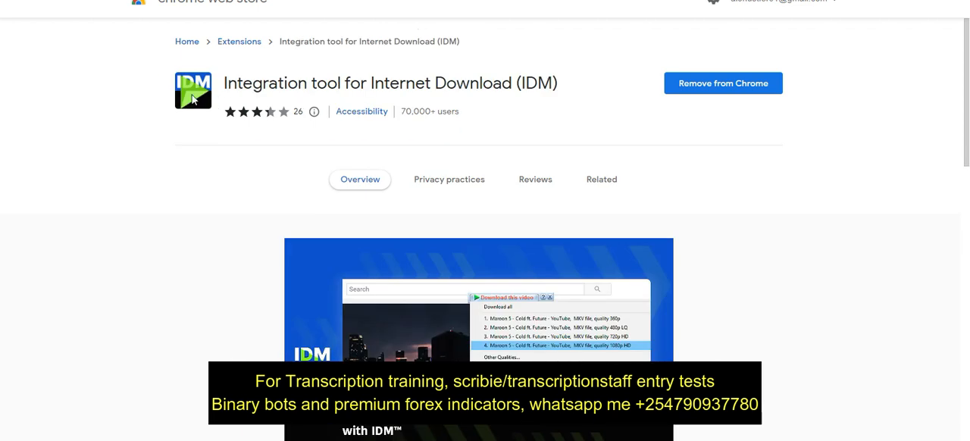
pyautogui.moveTo(573, 82)
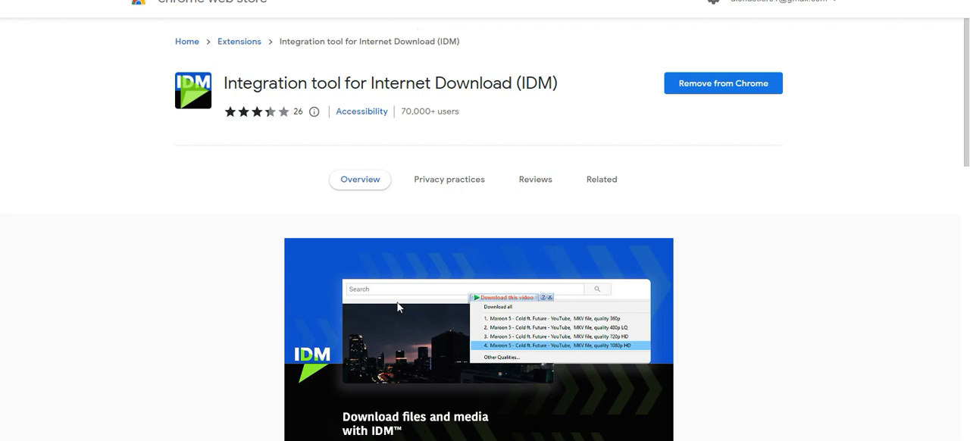
pyautogui.moveTo(516, 309)
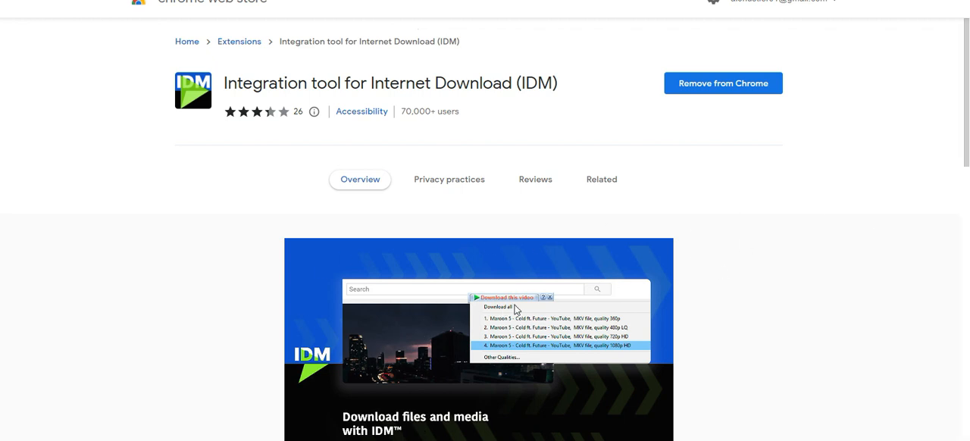
pyautogui.moveTo(584, 305)
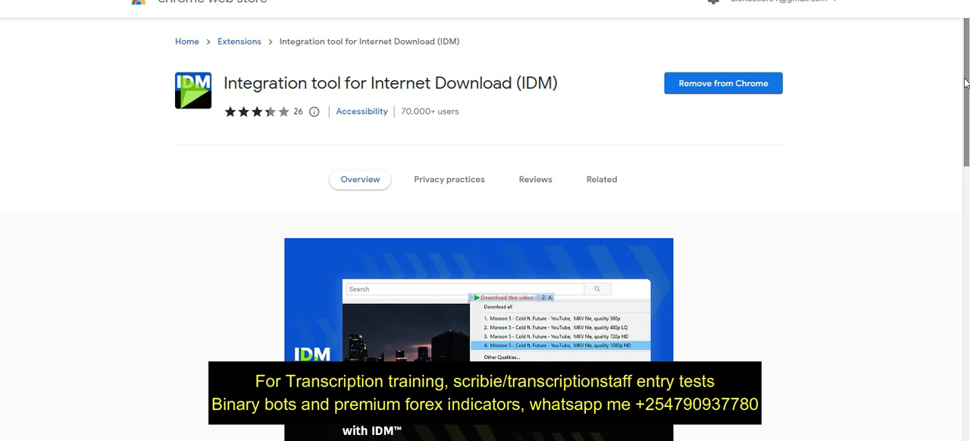
pyautogui.moveTo(497, 311)
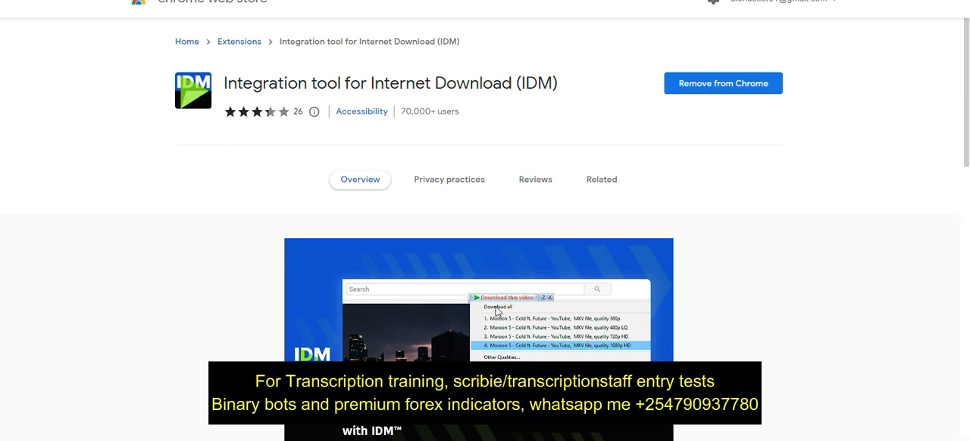
pyautogui.moveTo(87, 388)
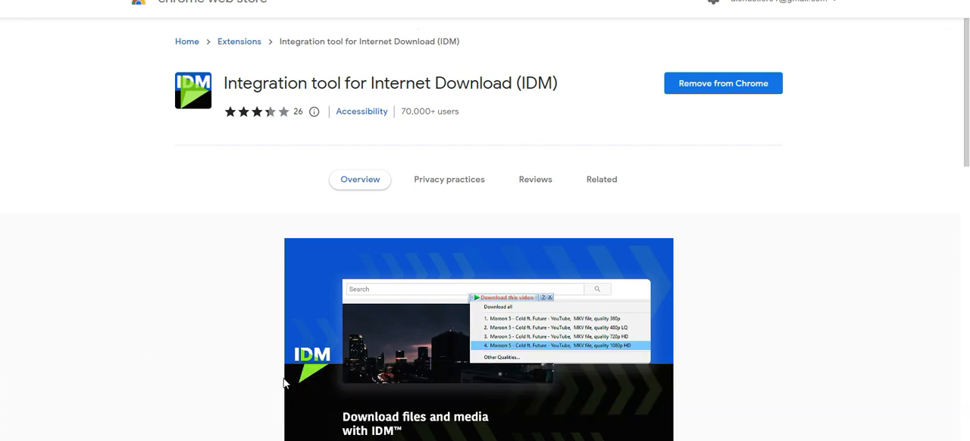
pyautogui.moveTo(84, 397)
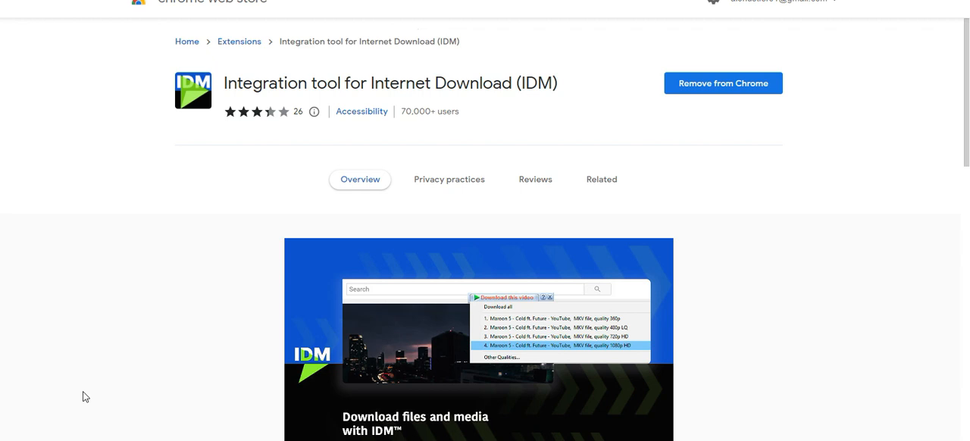
pyautogui.moveTo(868, 64)
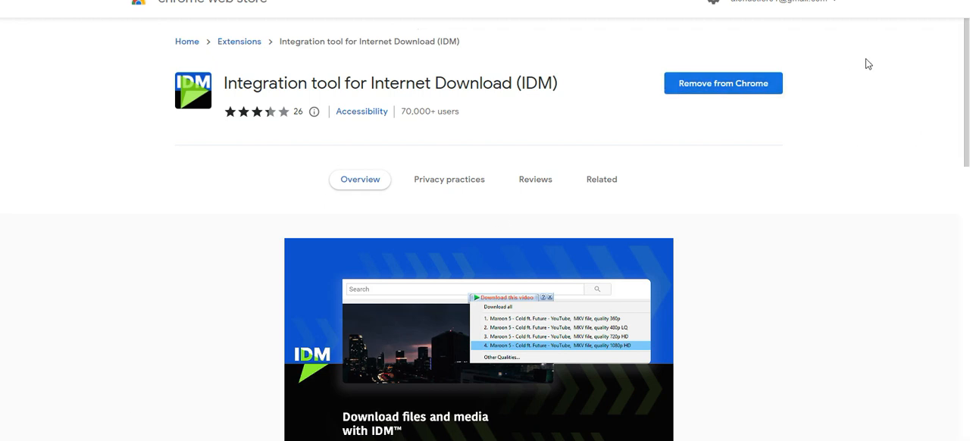
pyautogui.moveTo(838, 389)
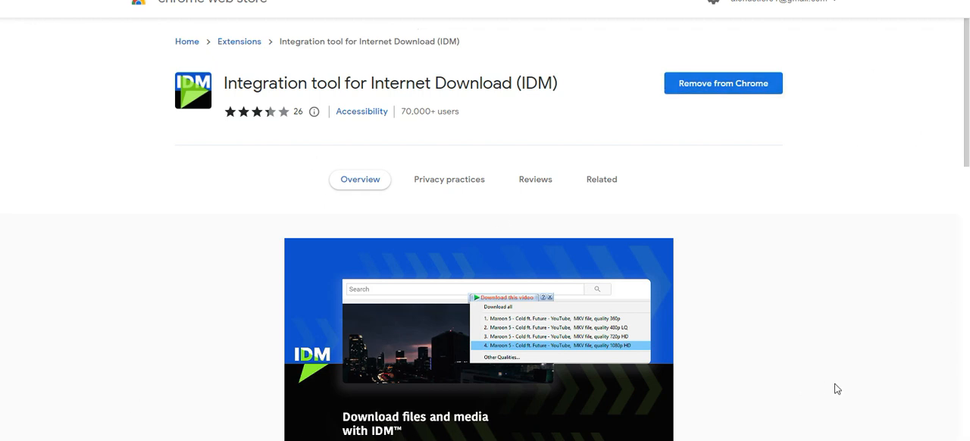
pyautogui.moveTo(829, 391)
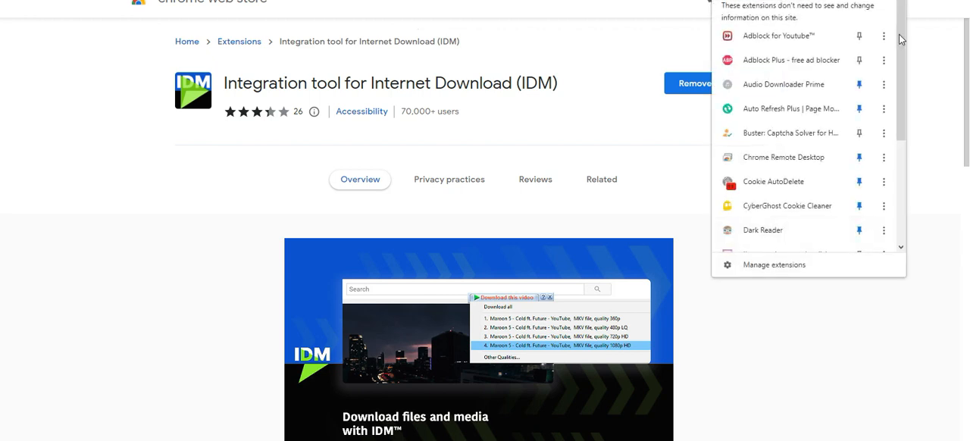
pyautogui.scroll(-3)
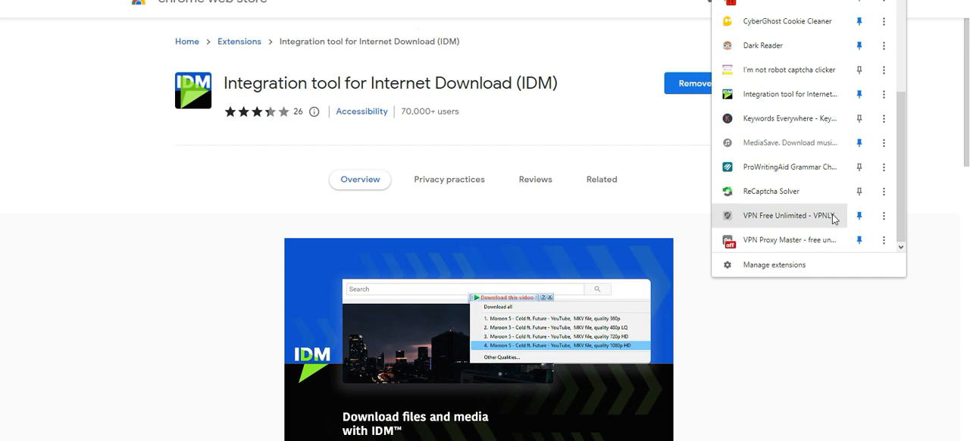
pyautogui.moveTo(788, 191)
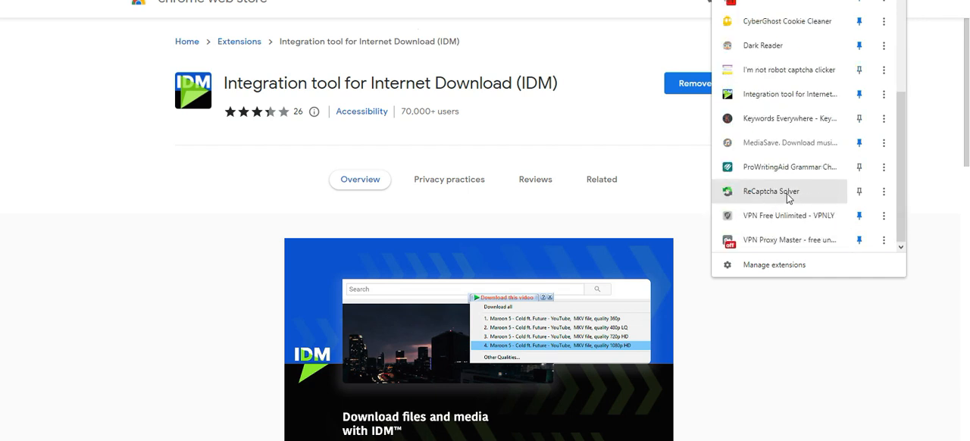
pyautogui.moveTo(781, 193)
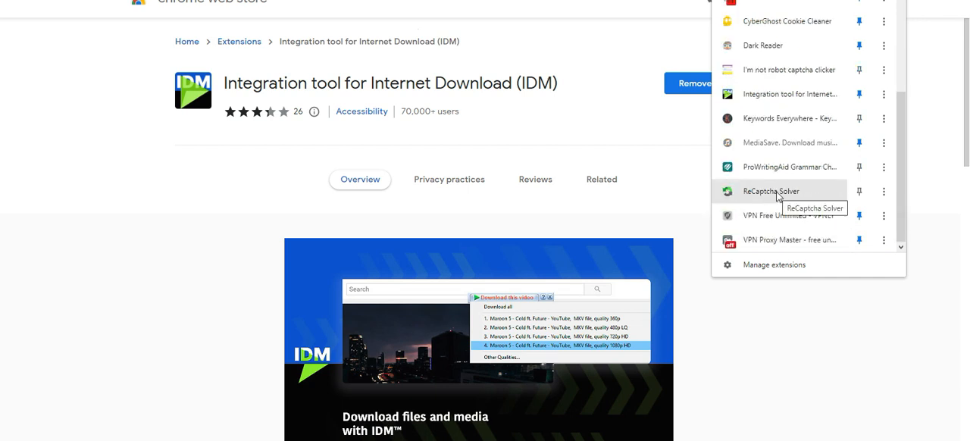
pyautogui.moveTo(754, 195)
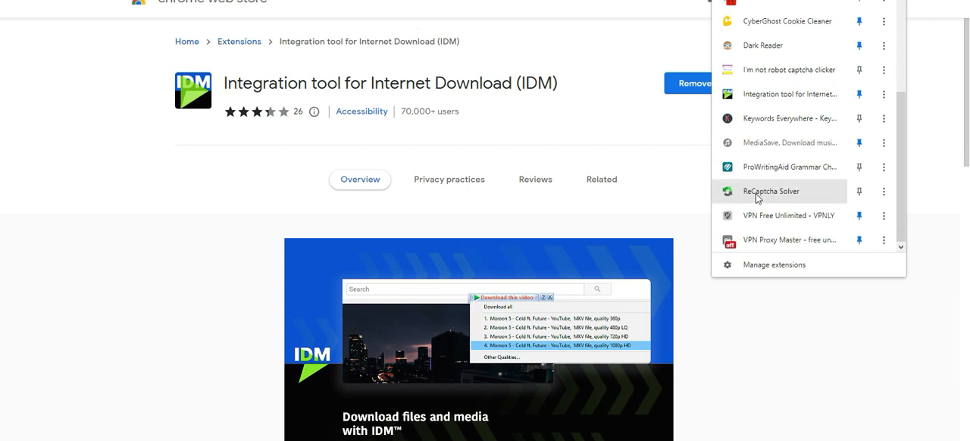
pyautogui.moveTo(788, 192)
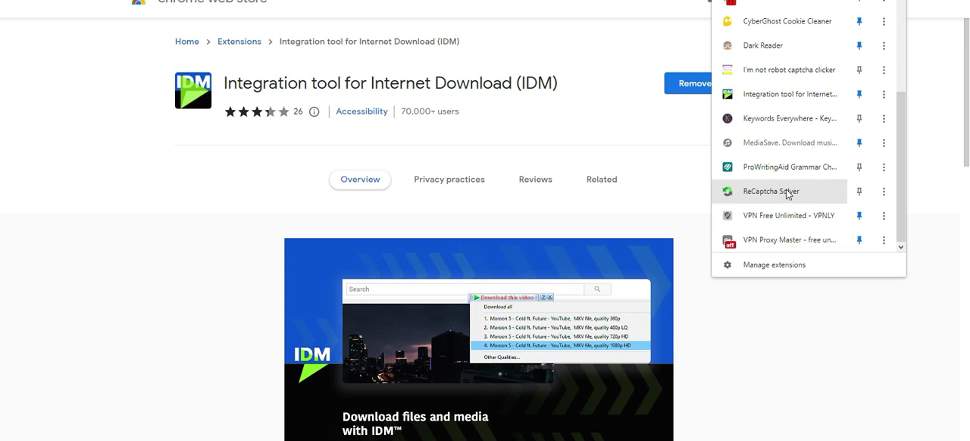
pyautogui.moveTo(770, 191)
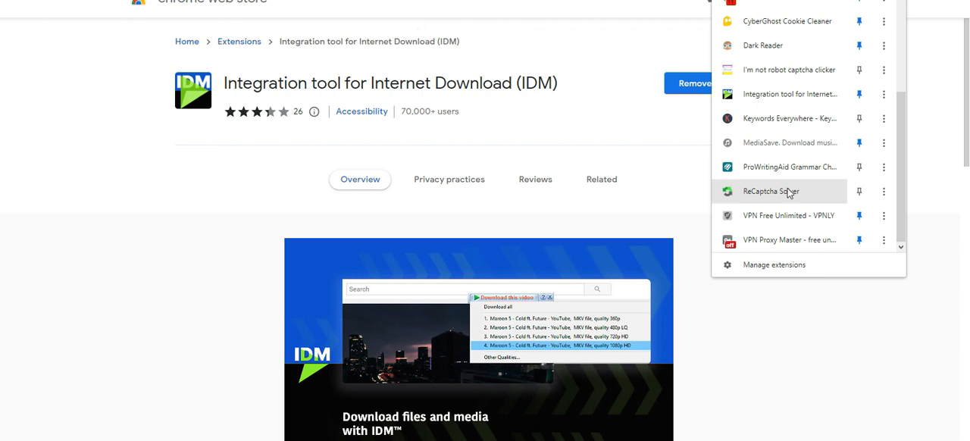
pyautogui.scroll(3)
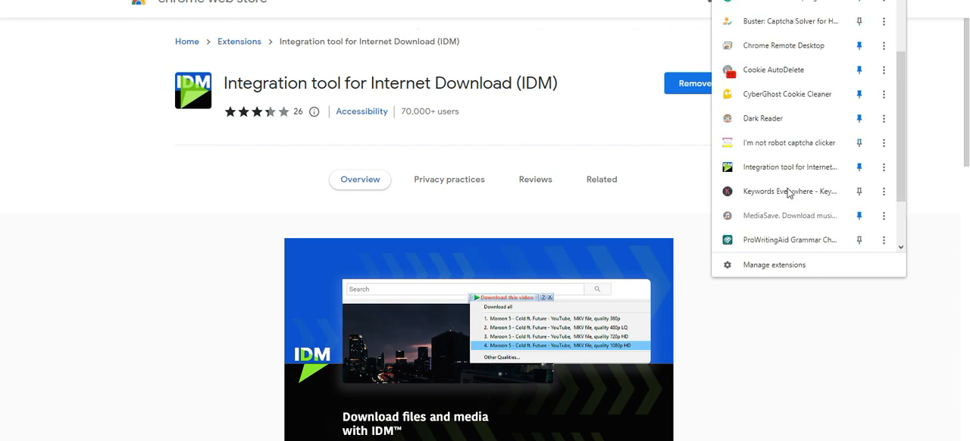
pyautogui.scroll(-3)
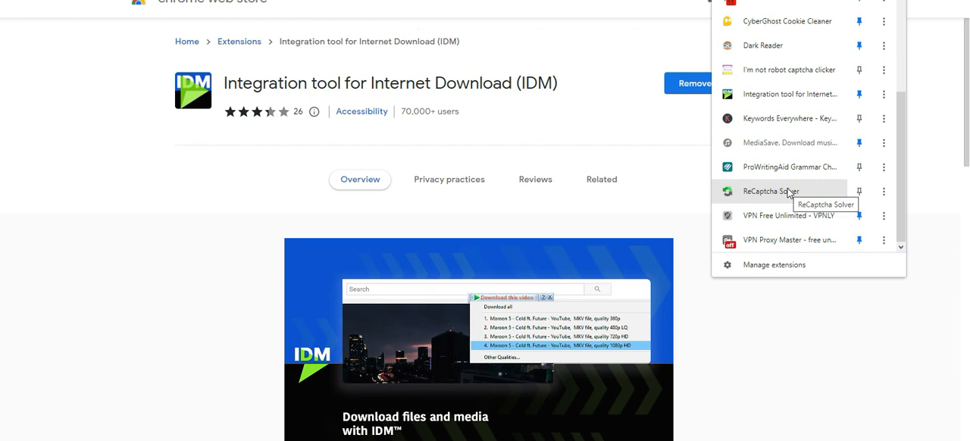
pyautogui.moveTo(790, 118)
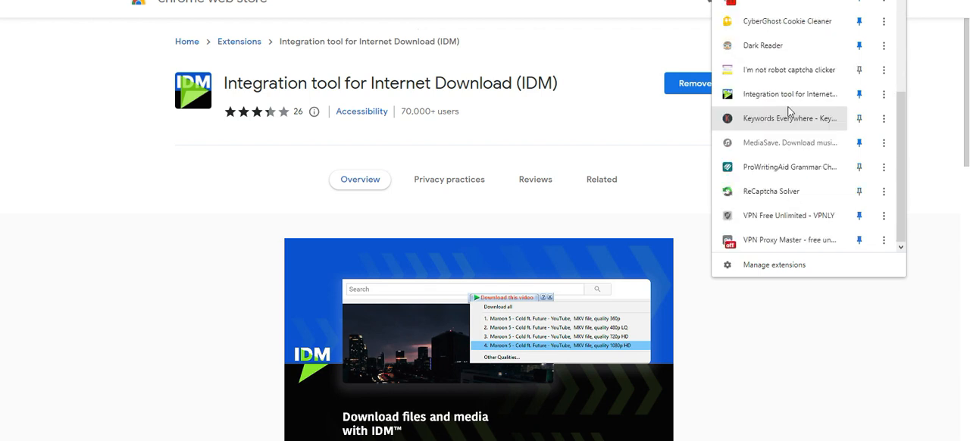
pyautogui.moveTo(796, 167)
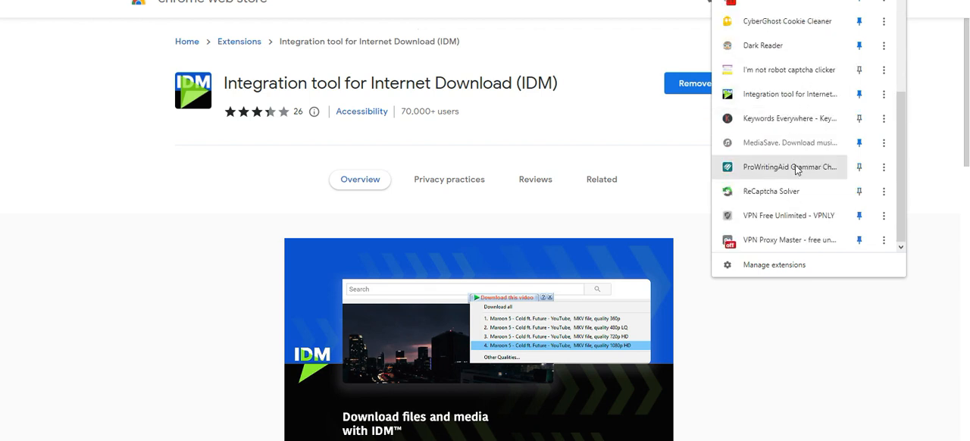
pyautogui.moveTo(791, 167)
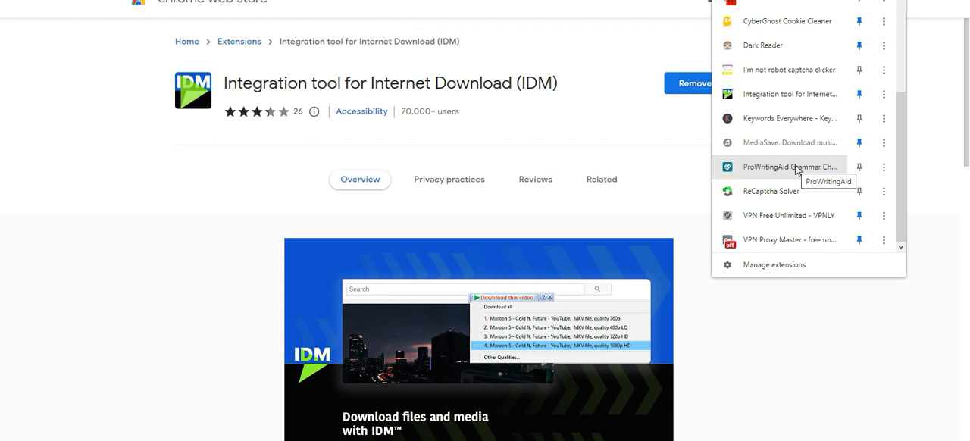
pyautogui.moveTo(474, 212)
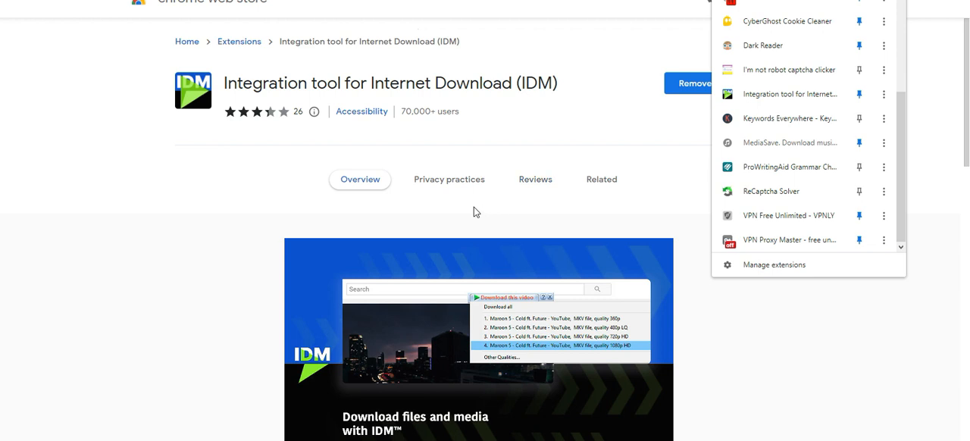
pyautogui.moveTo(619, 134)
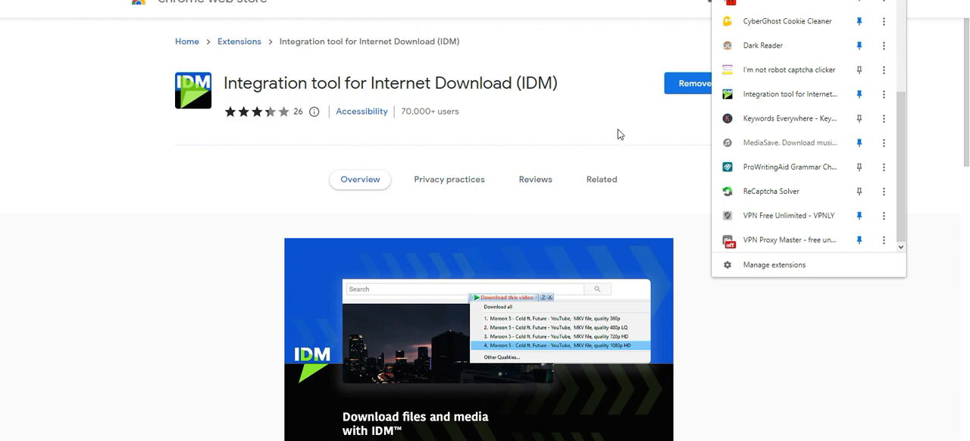
pyautogui.moveTo(704, 360)
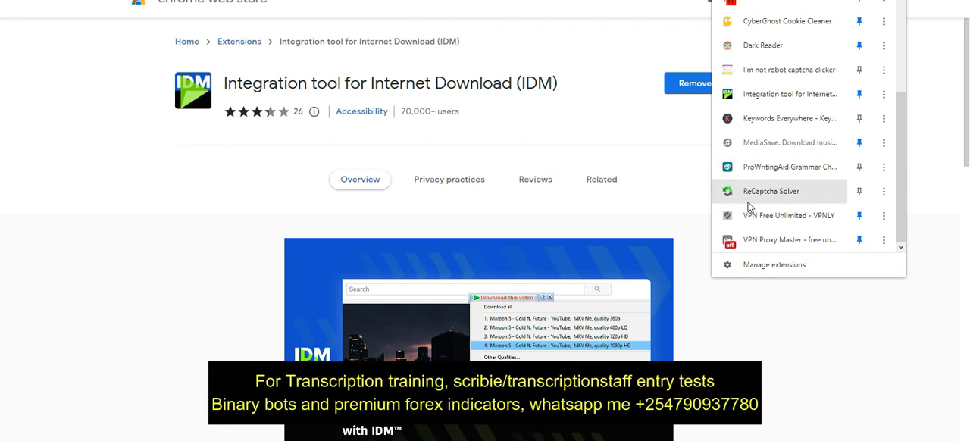
pyautogui.moveTo(740, 223)
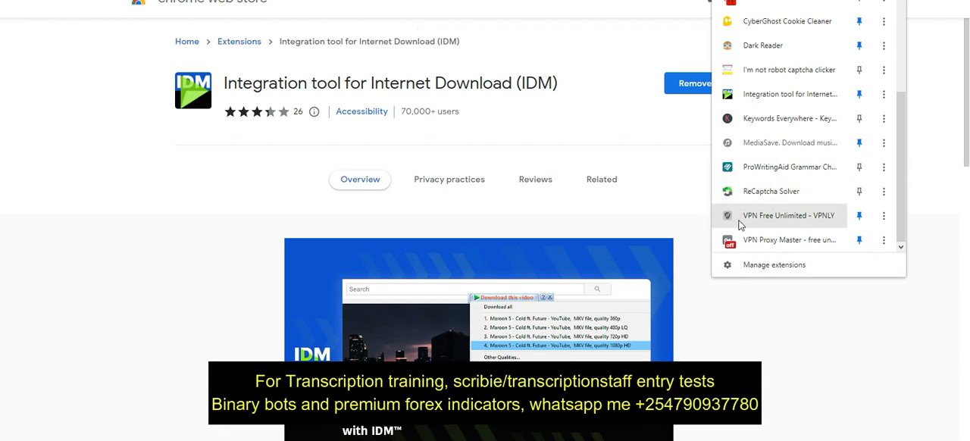
pyautogui.scroll(3)
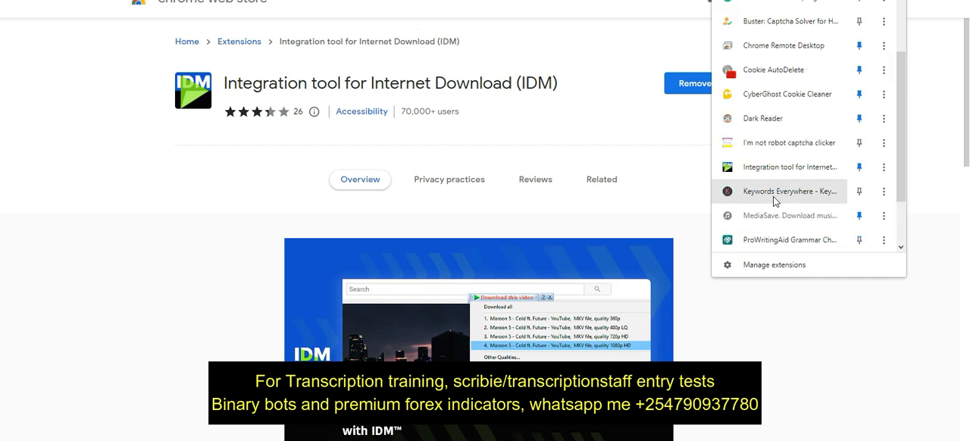
pyautogui.scroll(3)
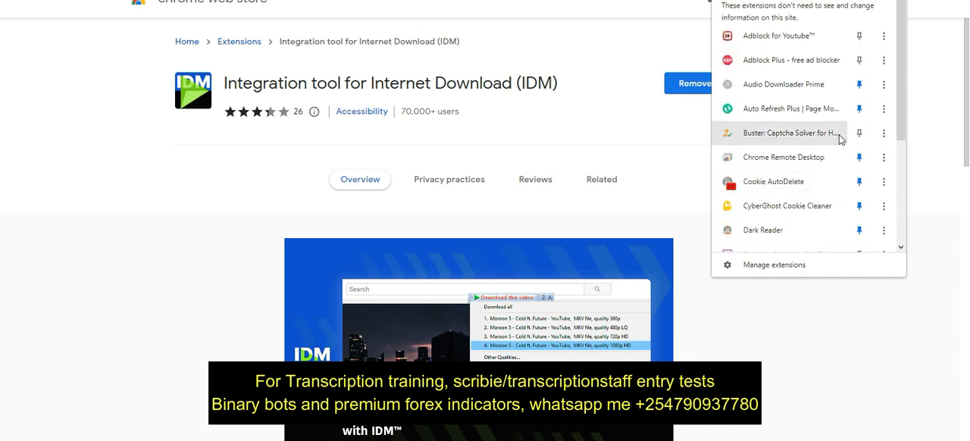
pyautogui.moveTo(805, 138)
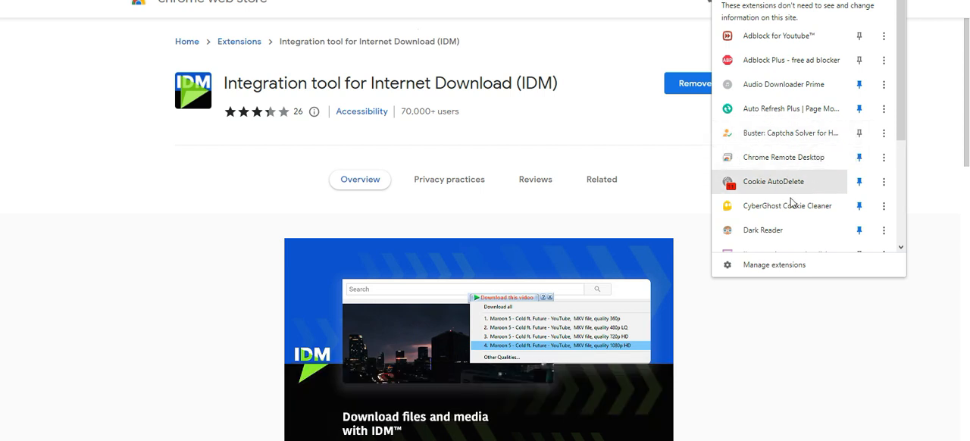
pyautogui.scroll(-3)
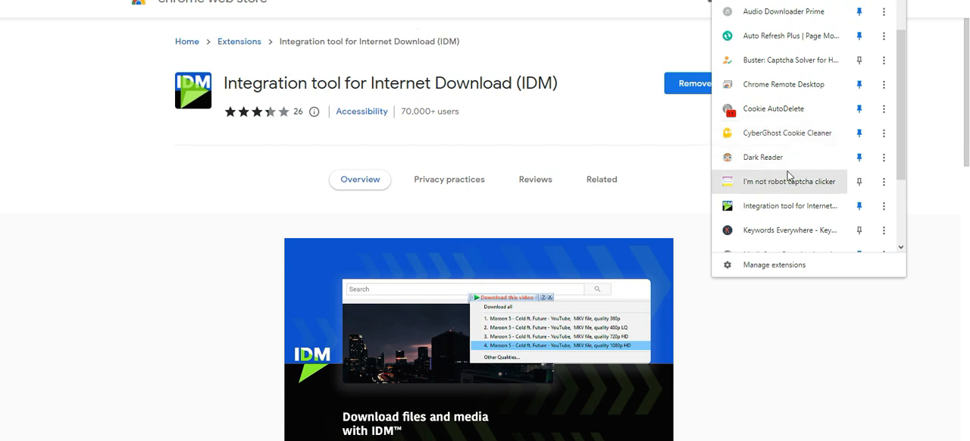
pyautogui.moveTo(767, 187)
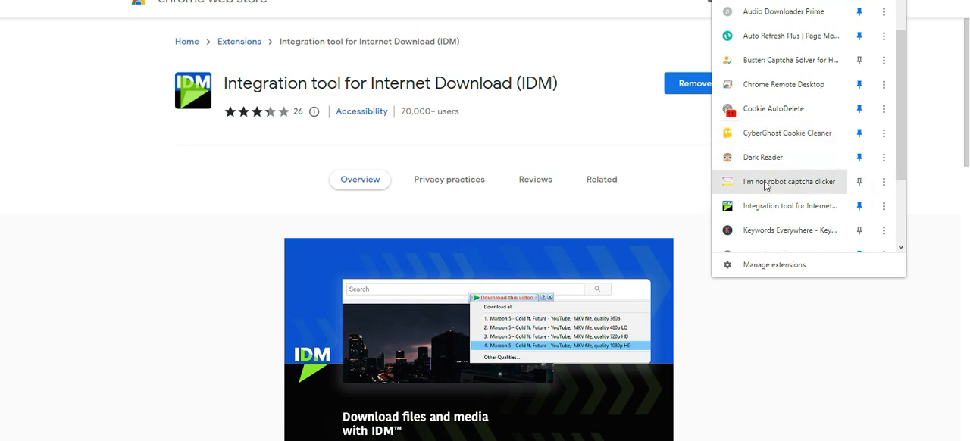
pyautogui.moveTo(779, 187)
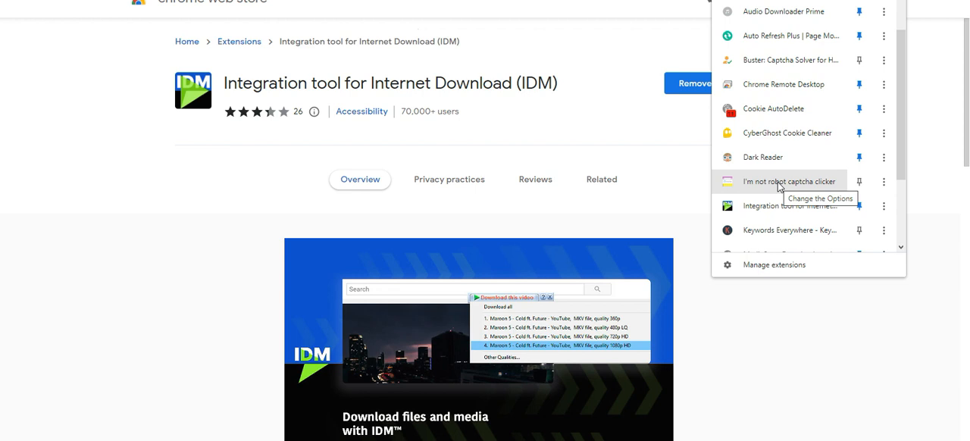
pyautogui.moveTo(781, 187)
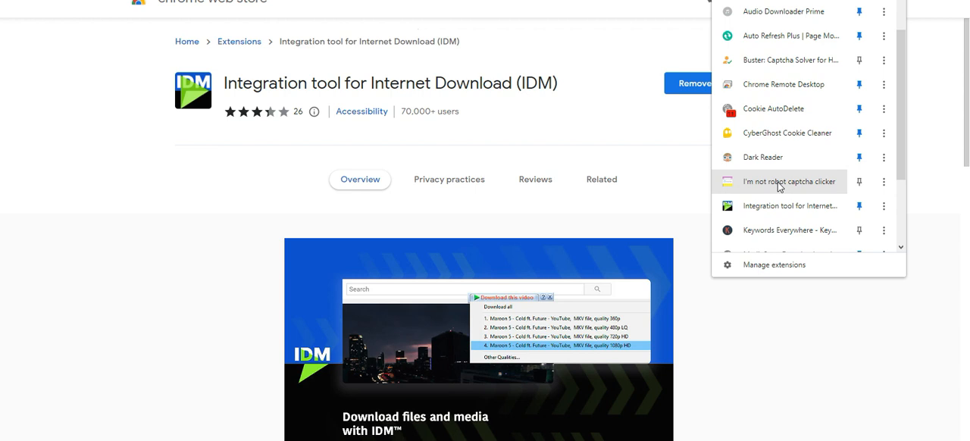
pyautogui.scroll(-3)
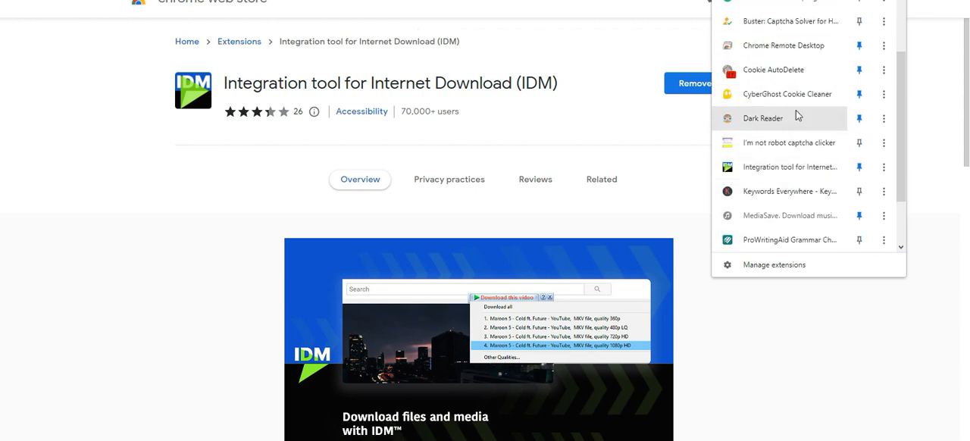
pyautogui.scroll(3)
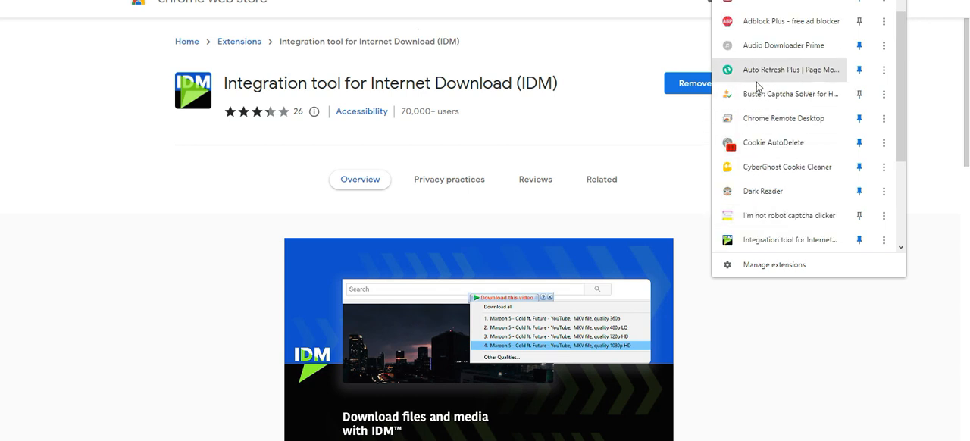
pyautogui.moveTo(815, 191)
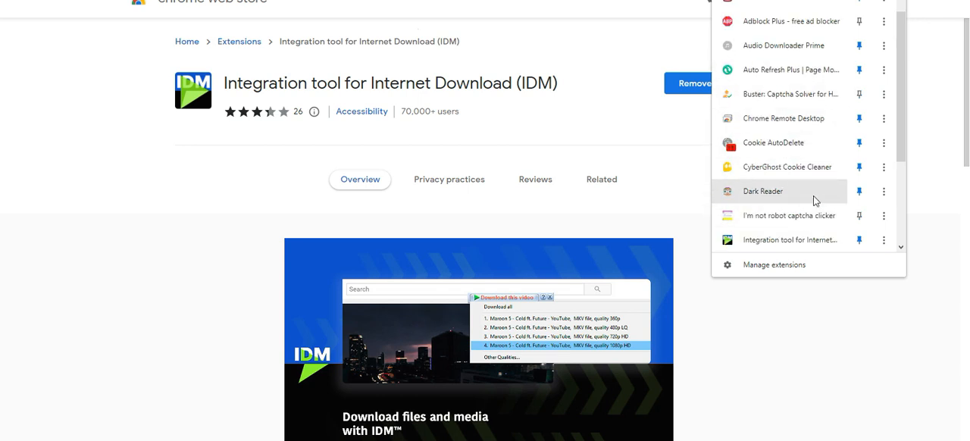
pyautogui.moveTo(791, 94)
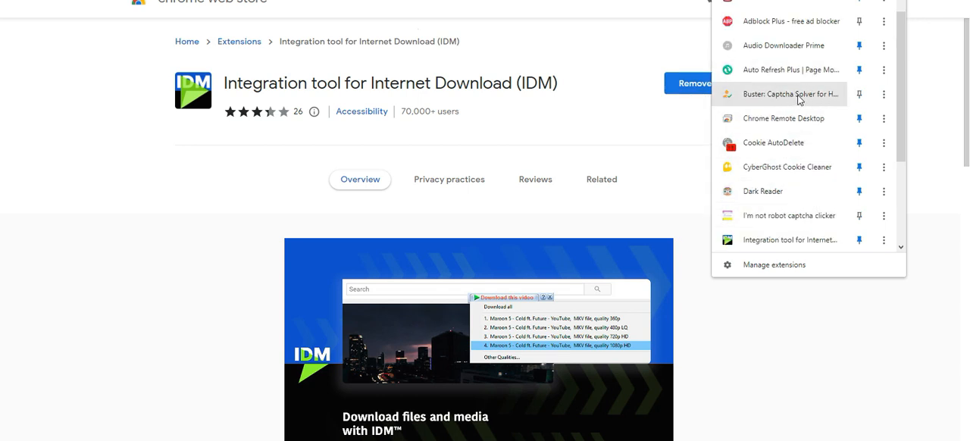
pyautogui.scroll(3)
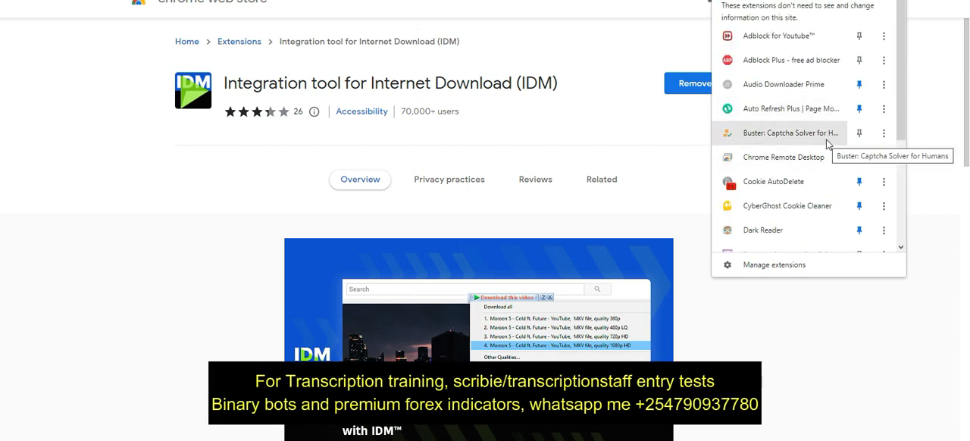
pyautogui.moveTo(786, 125)
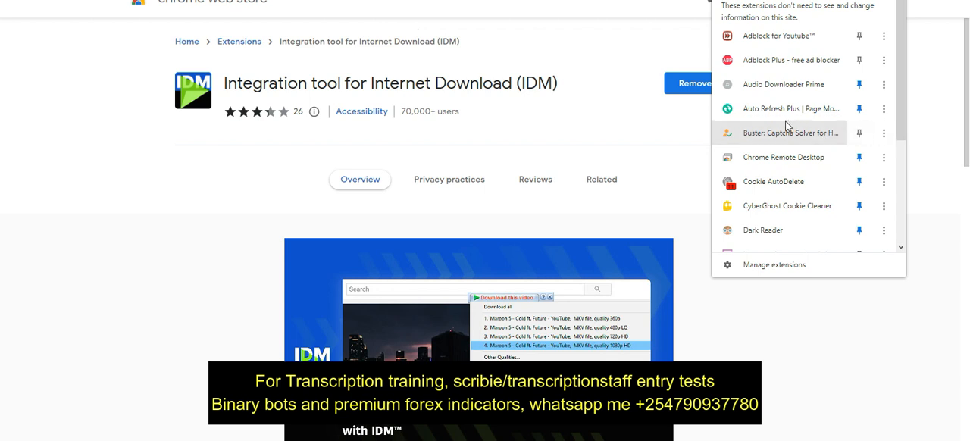
pyautogui.moveTo(884, 37)
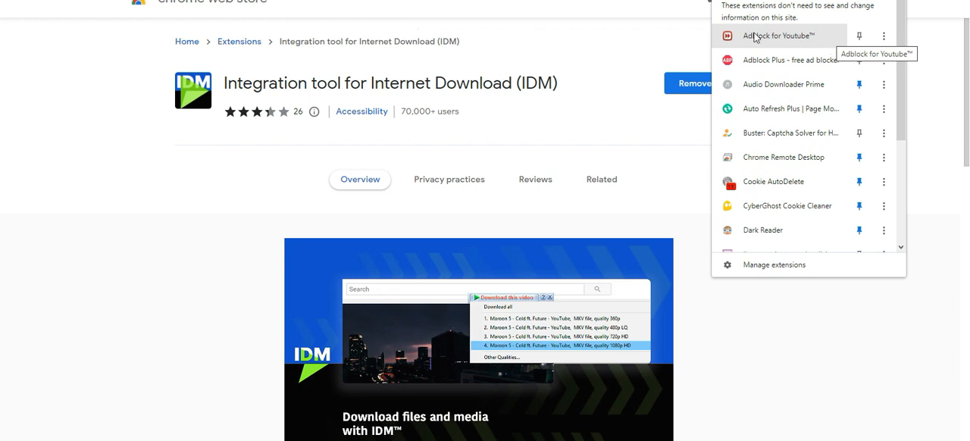
pyautogui.moveTo(835, 38)
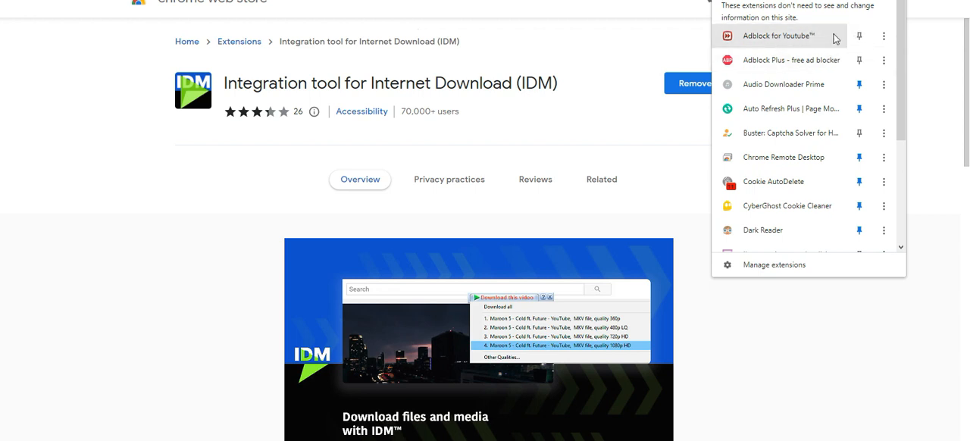
pyautogui.moveTo(726, 47)
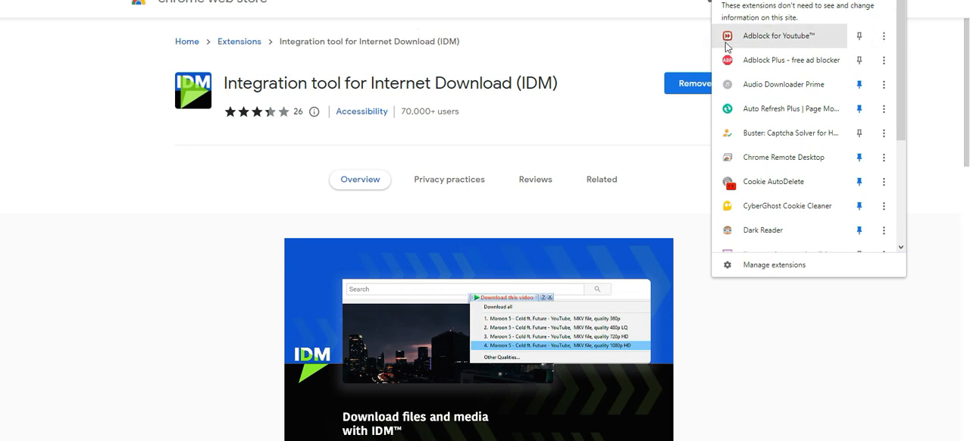
pyautogui.moveTo(759, 52)
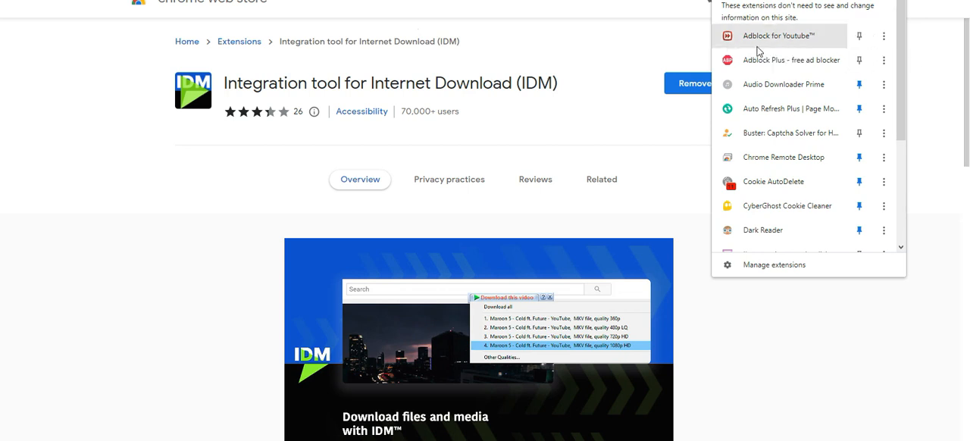
pyautogui.moveTo(794, 49)
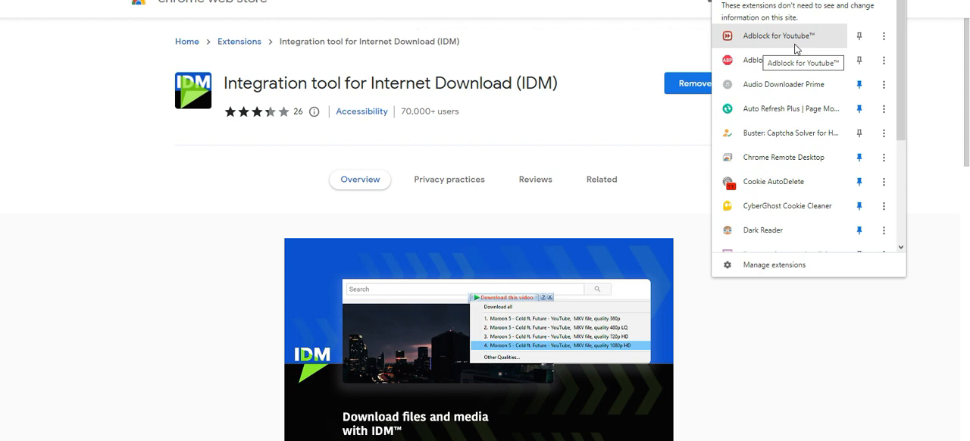
pyautogui.moveTo(804, 59)
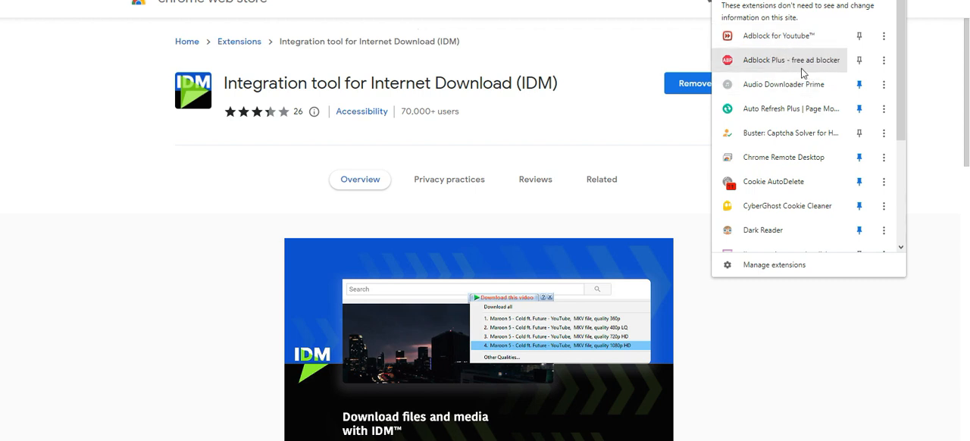
pyautogui.moveTo(833, 75)
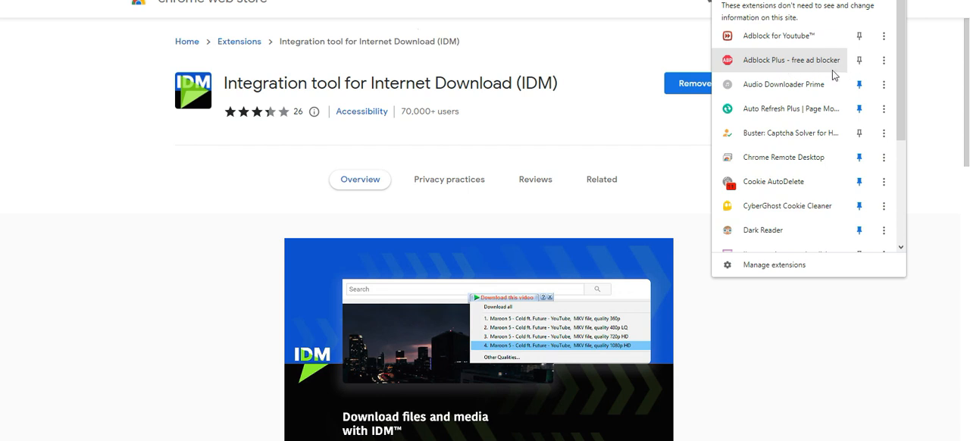
pyautogui.moveTo(833, 76)
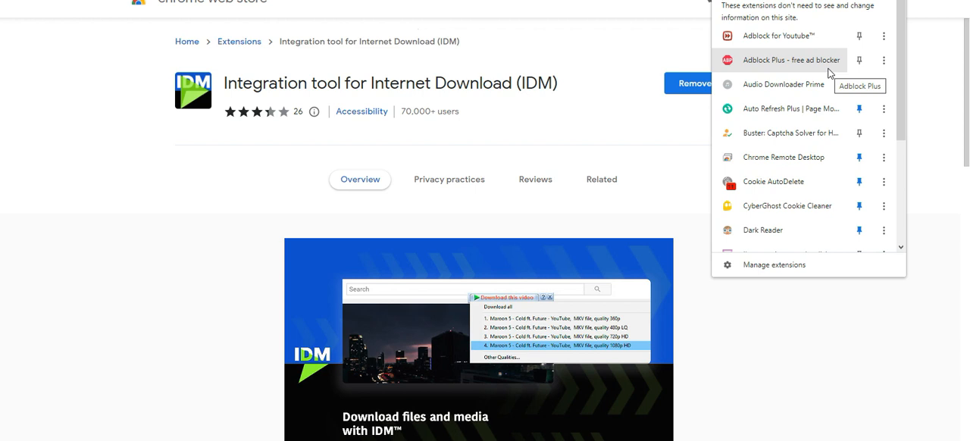
pyautogui.moveTo(830, 65)
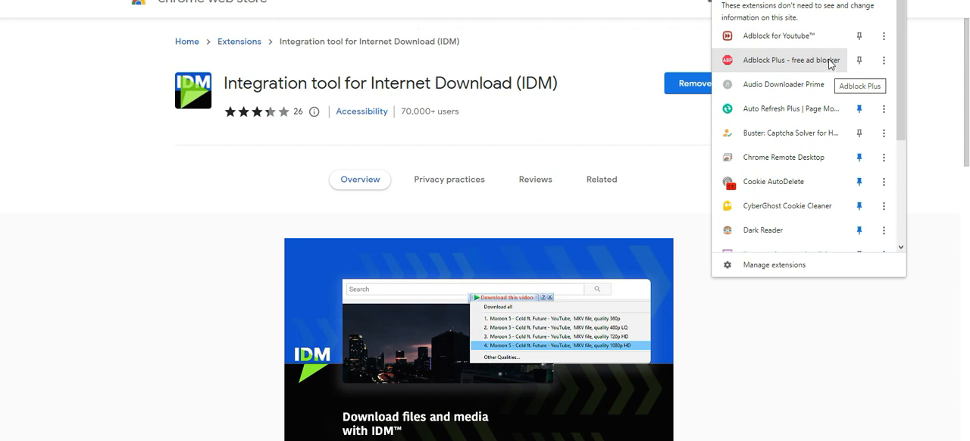
pyautogui.scroll(-3)
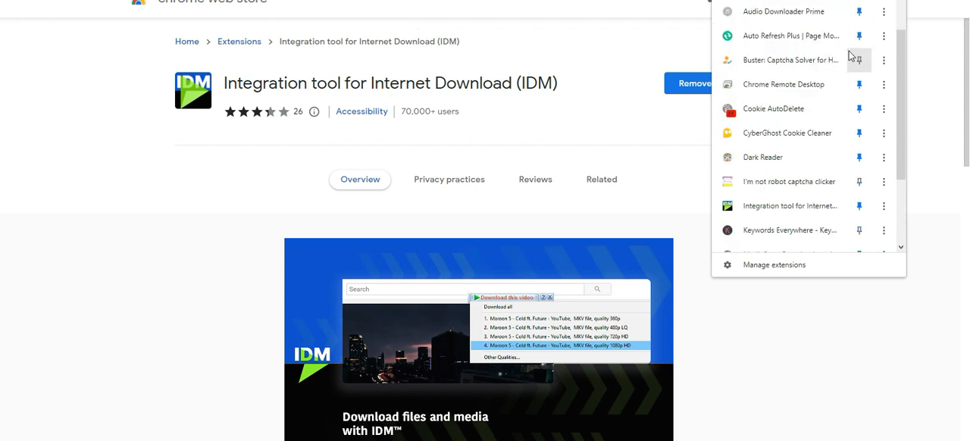
pyautogui.moveTo(847, 15)
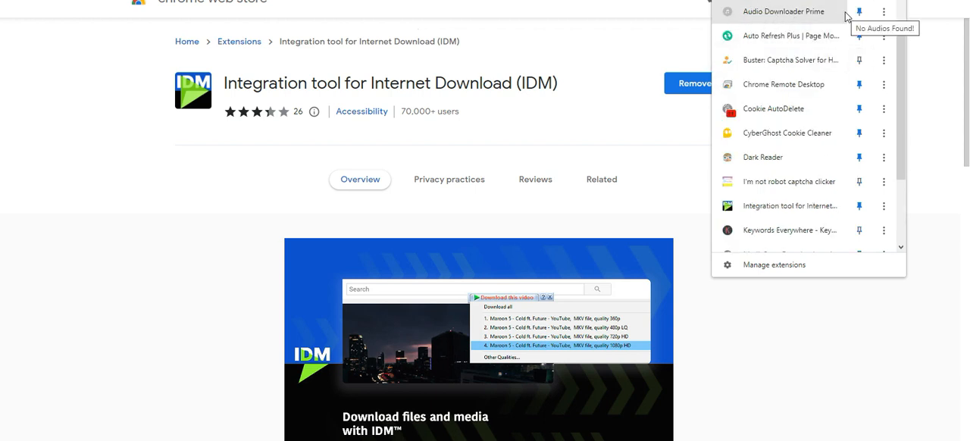
pyautogui.moveTo(883, 11)
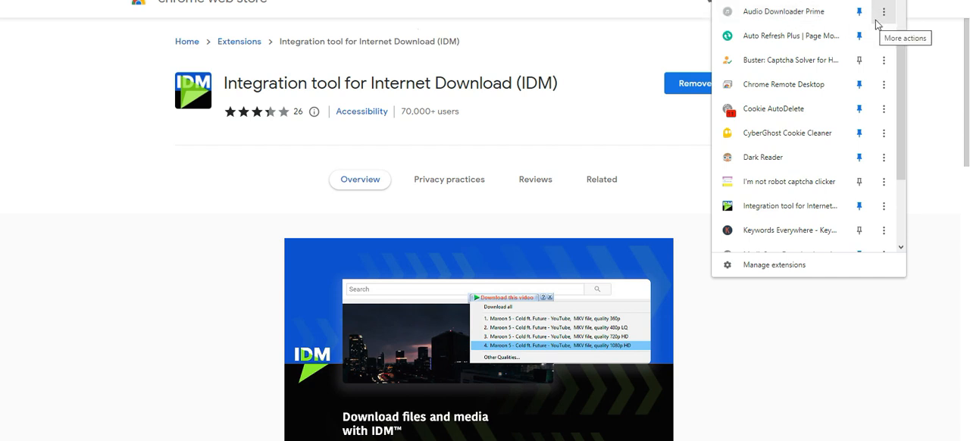
pyautogui.moveTo(826, 30)
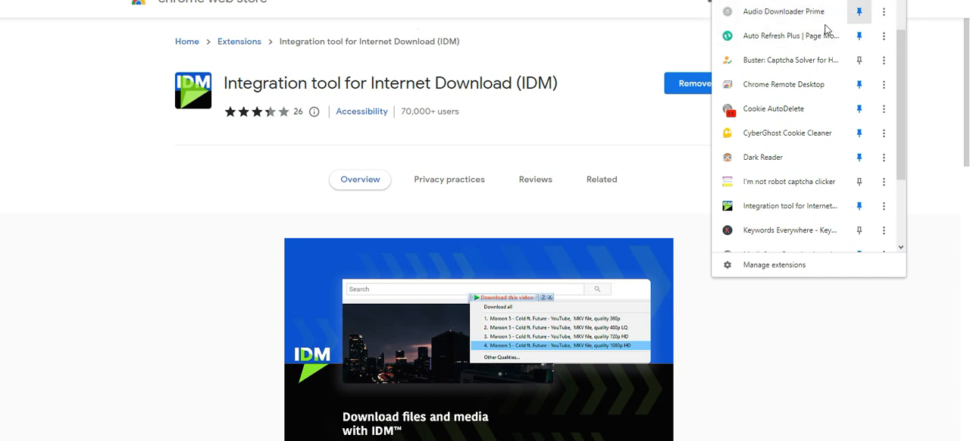
pyautogui.moveTo(781, 12)
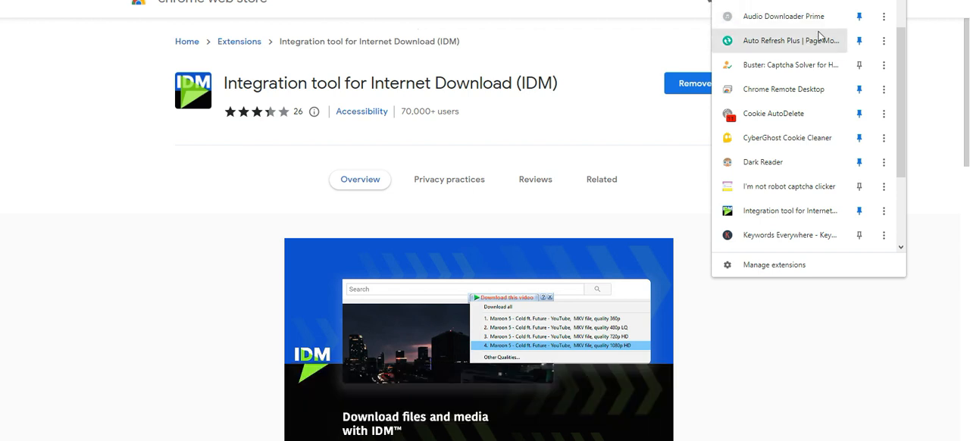
pyautogui.moveTo(794, 93)
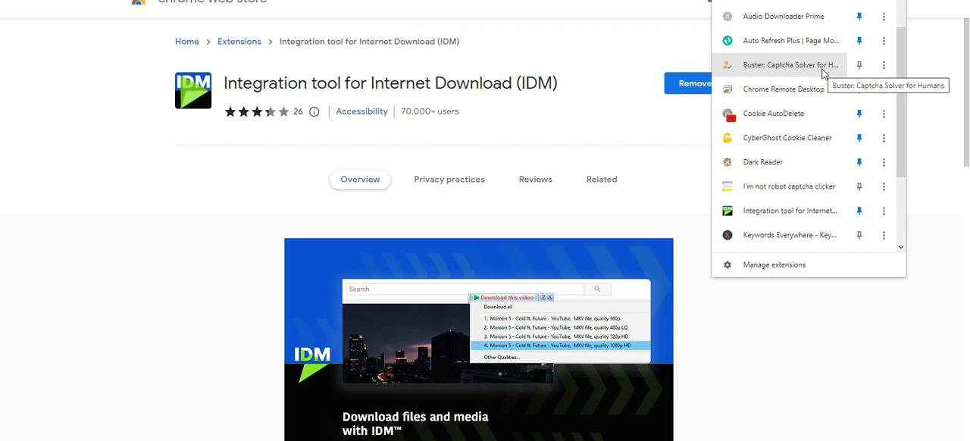
pyautogui.moveTo(773, 113)
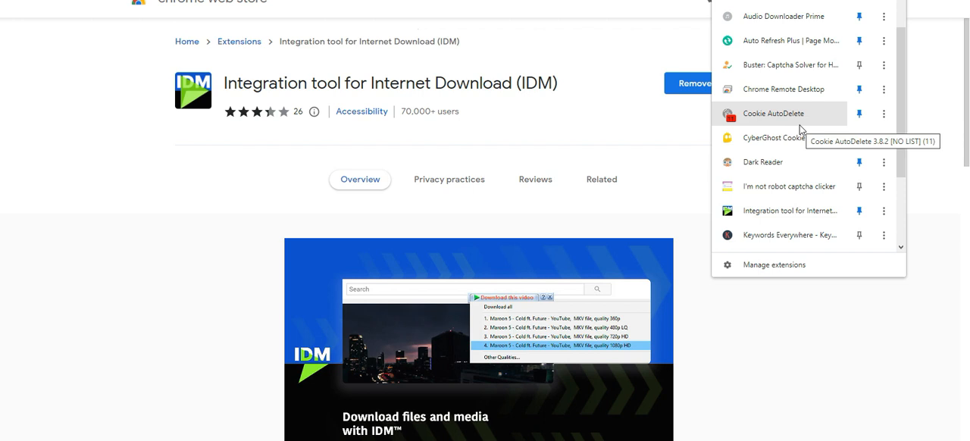
# Step: Scroll the extensions menu down to CyberGhost Cookie Cleaner through VPN Proxy Master
pyautogui.scroll(-3)
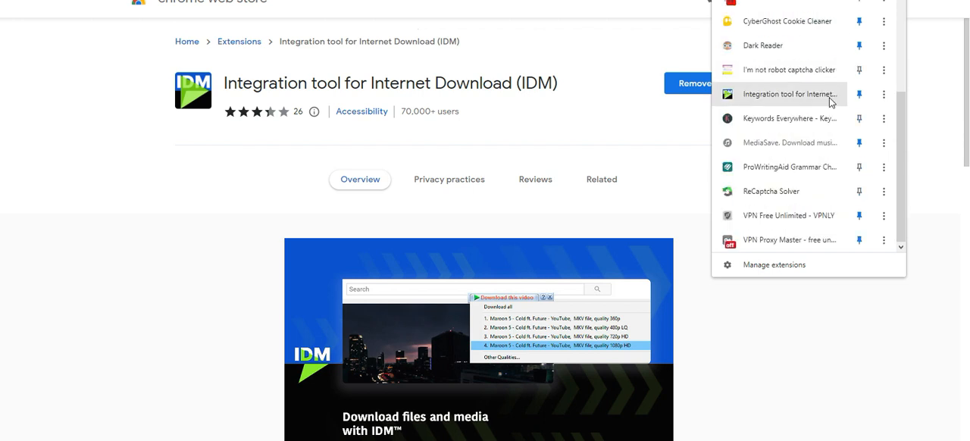
pyautogui.moveTo(823, 6)
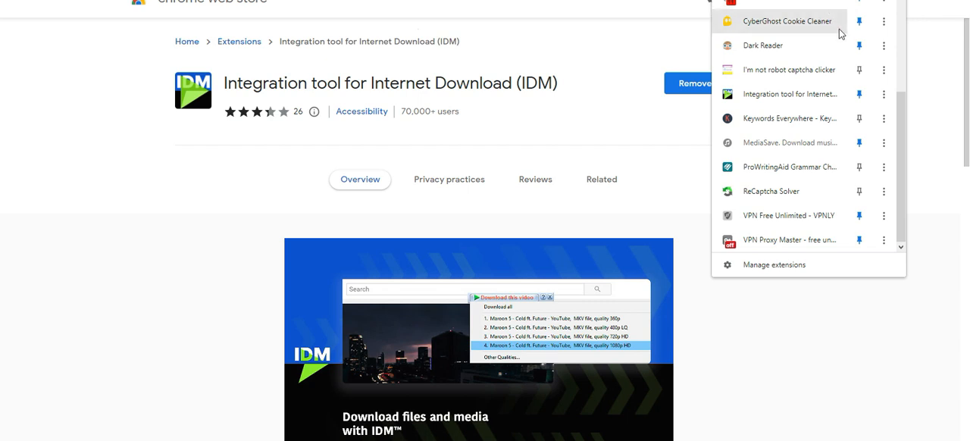
pyautogui.scroll(3)
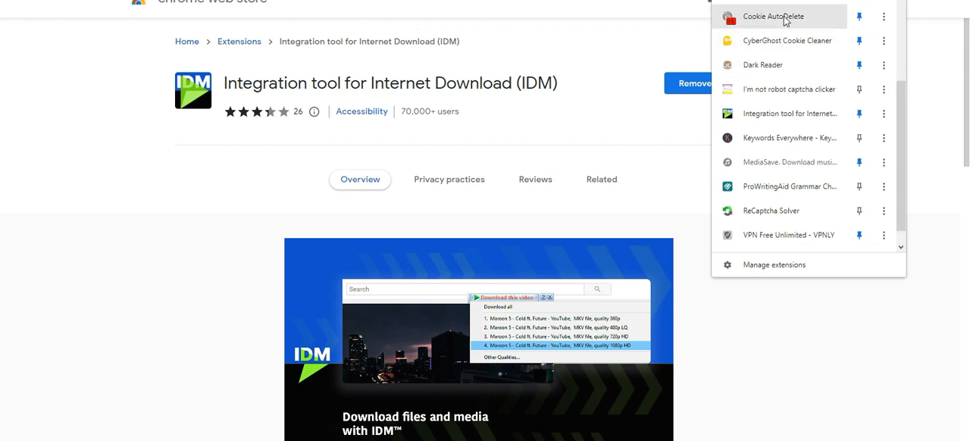
pyautogui.scroll(-3)
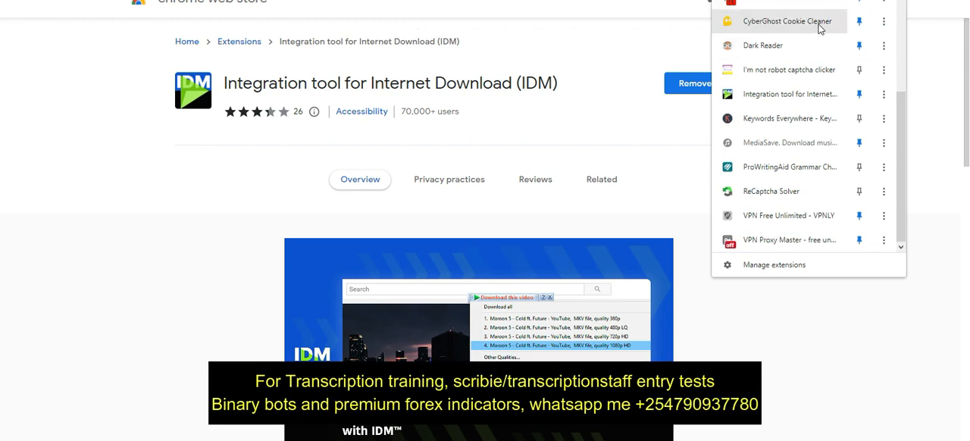
pyautogui.moveTo(790, 167)
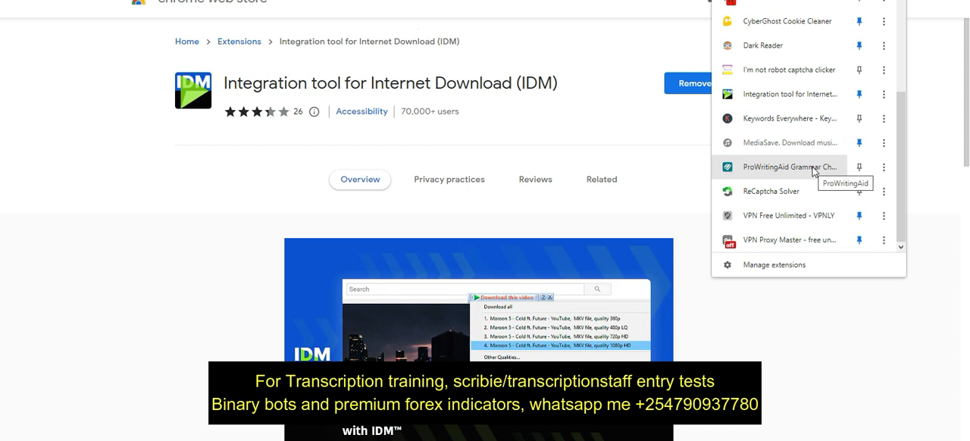
pyautogui.moveTo(790, 46)
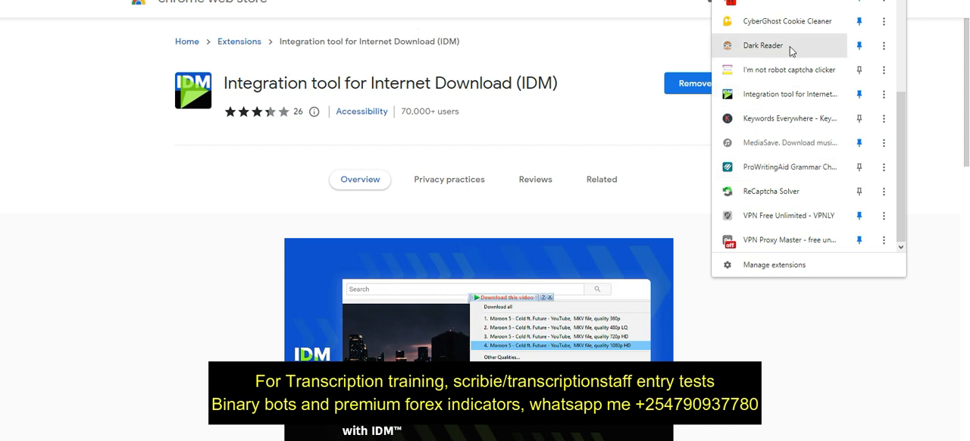
pyautogui.moveTo(807, 39)
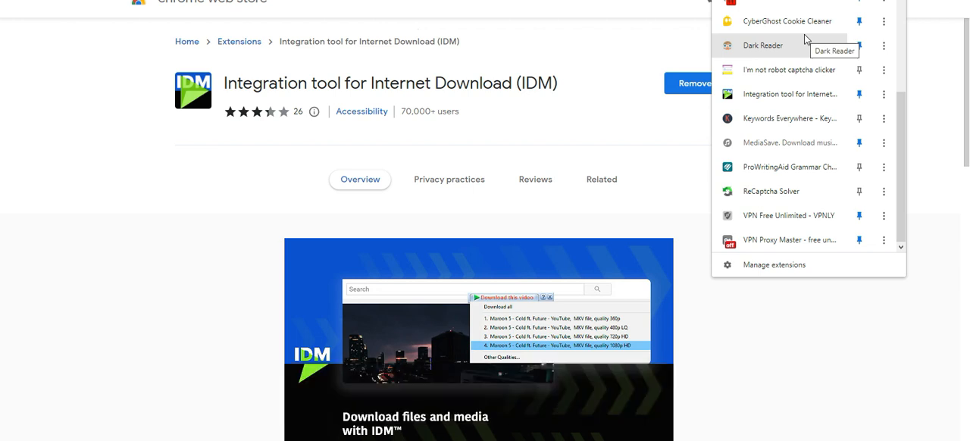
pyautogui.moveTo(846, 68)
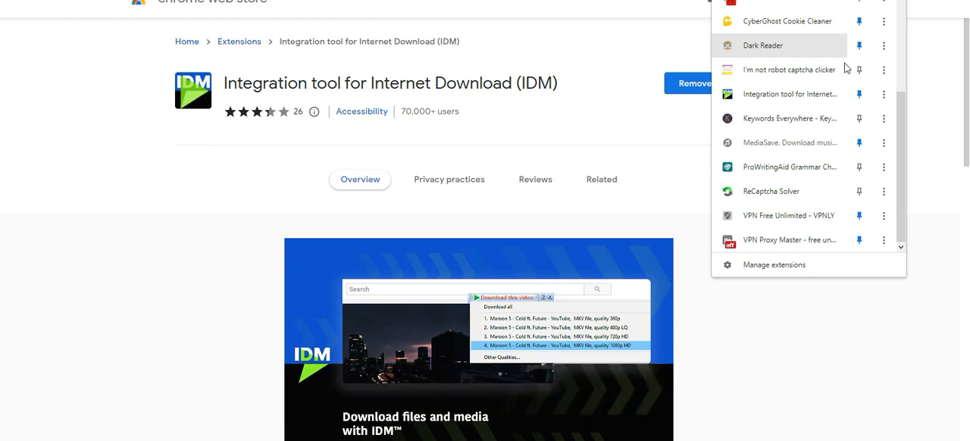
pyautogui.moveTo(786, 70)
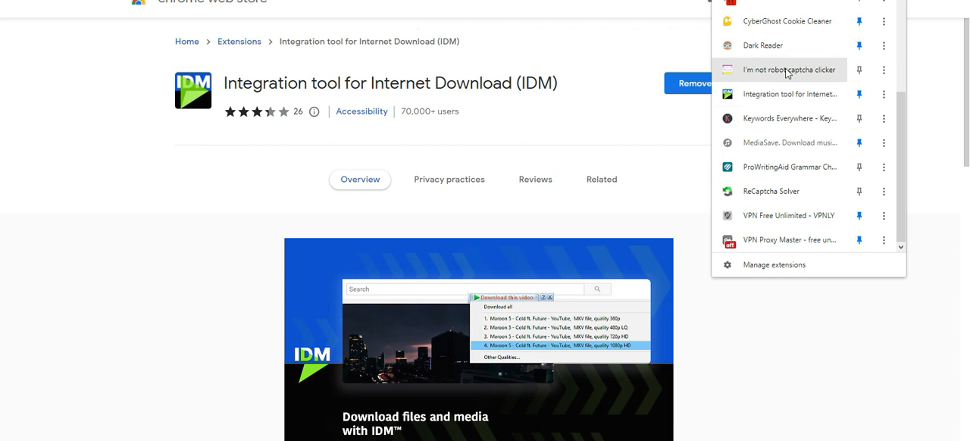
pyautogui.moveTo(899, 81)
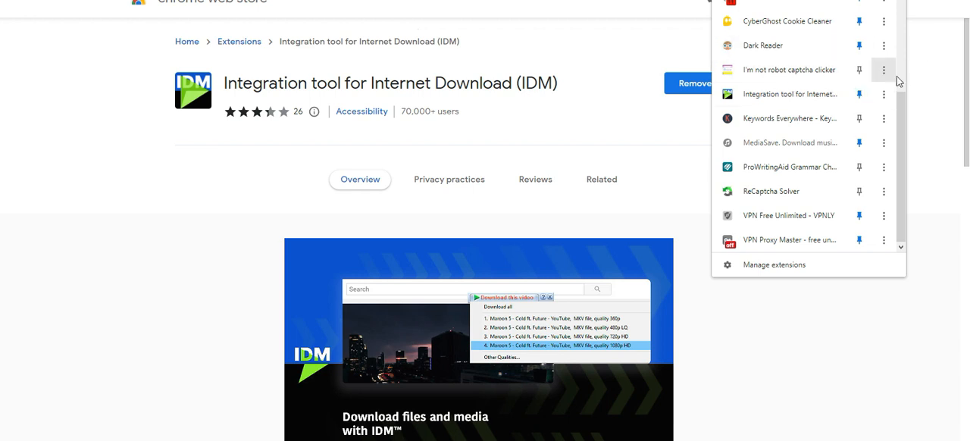
pyautogui.moveTo(758, 109)
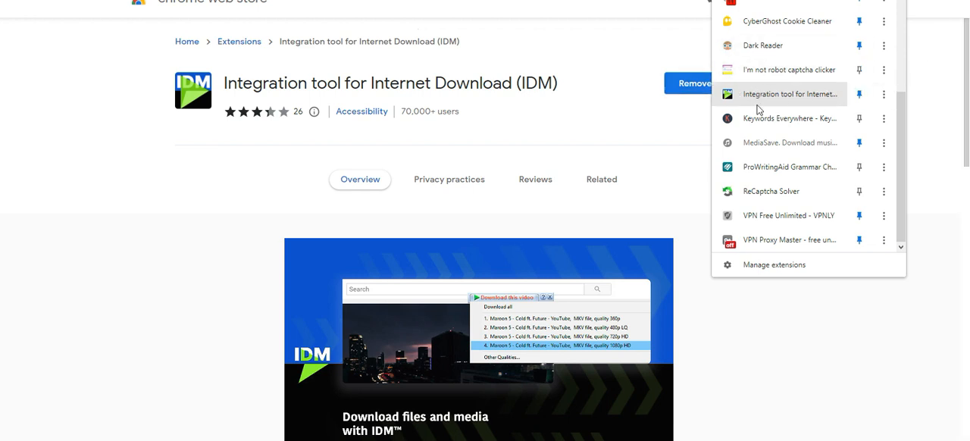
pyautogui.moveTo(791, 118)
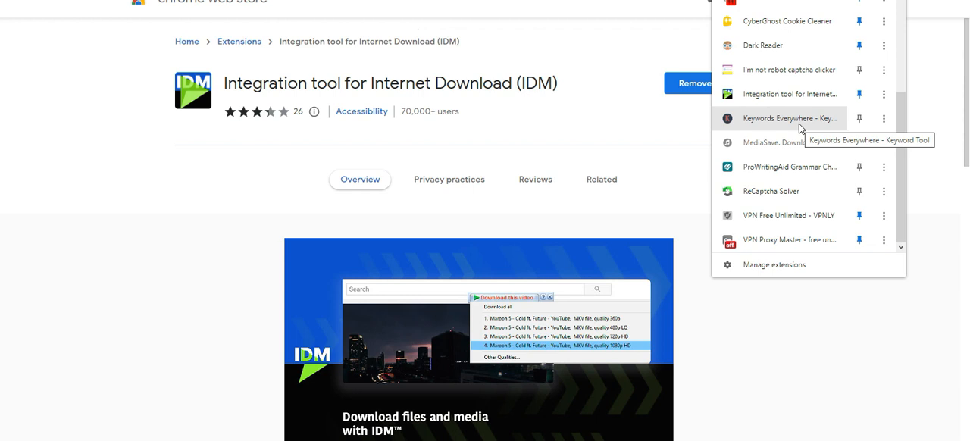
pyautogui.moveTo(799, 128)
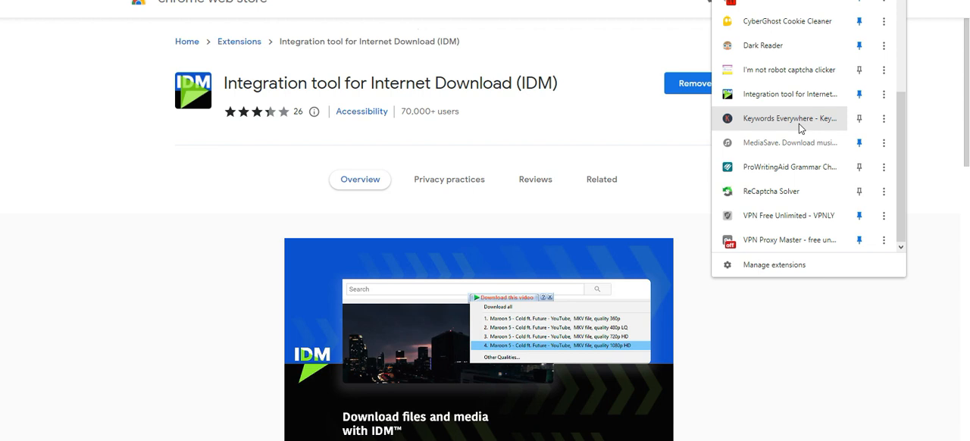
pyautogui.moveTo(776, 180)
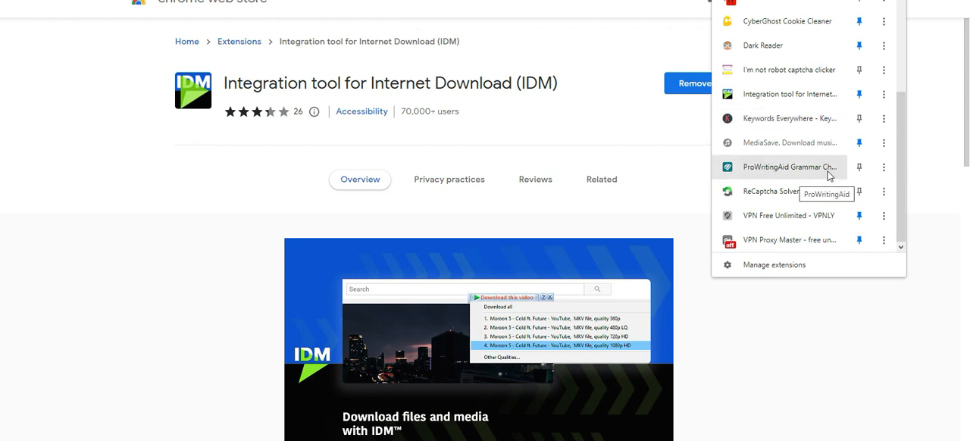
pyautogui.moveTo(762, 209)
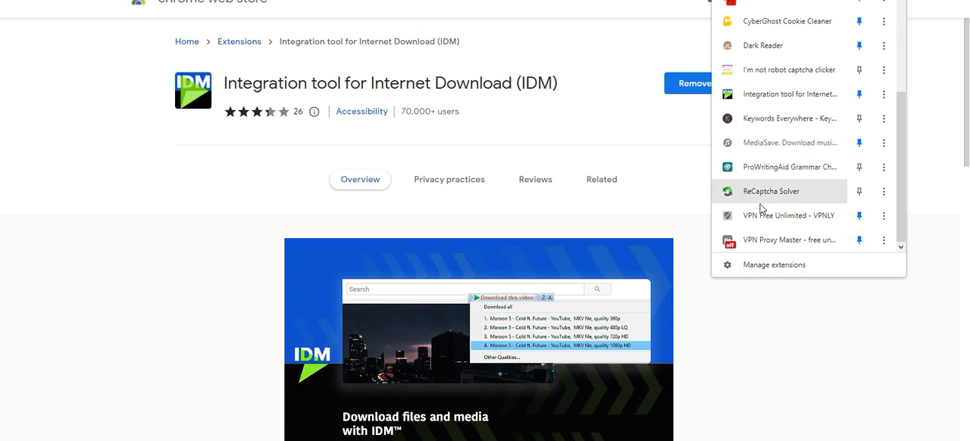
pyautogui.moveTo(809, 240)
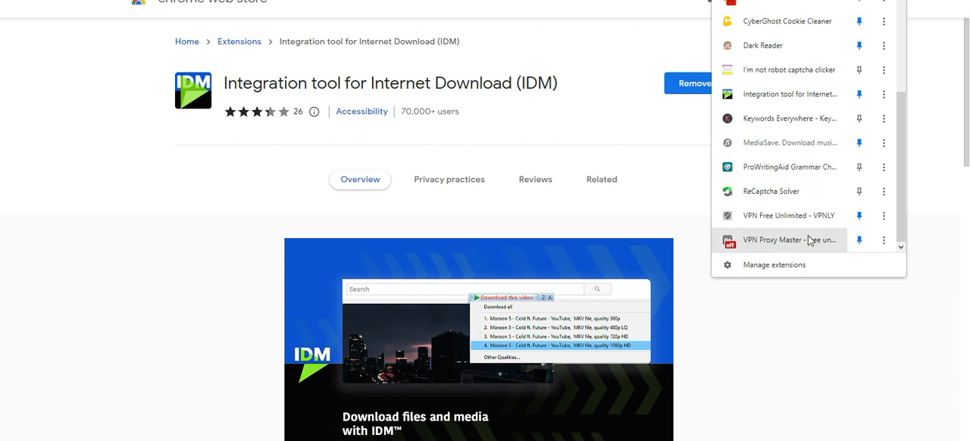
pyautogui.moveTo(690, 127)
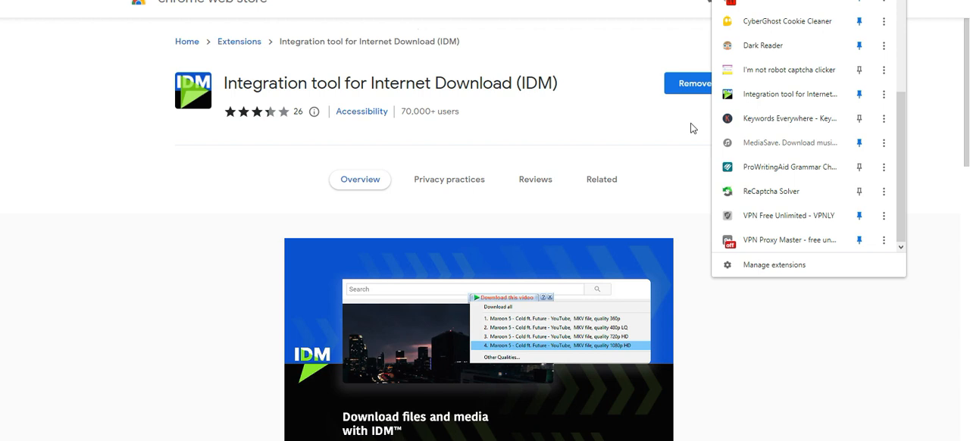
pyautogui.moveTo(781, 152)
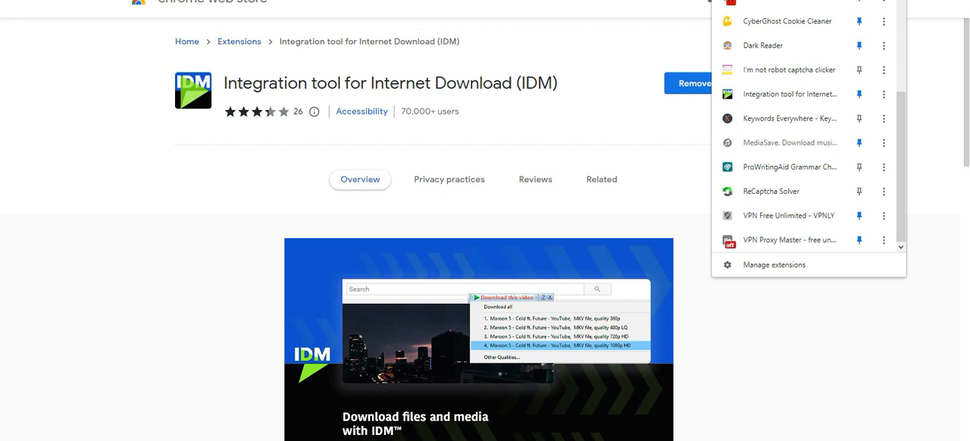
pyautogui.moveTo(649, 424)
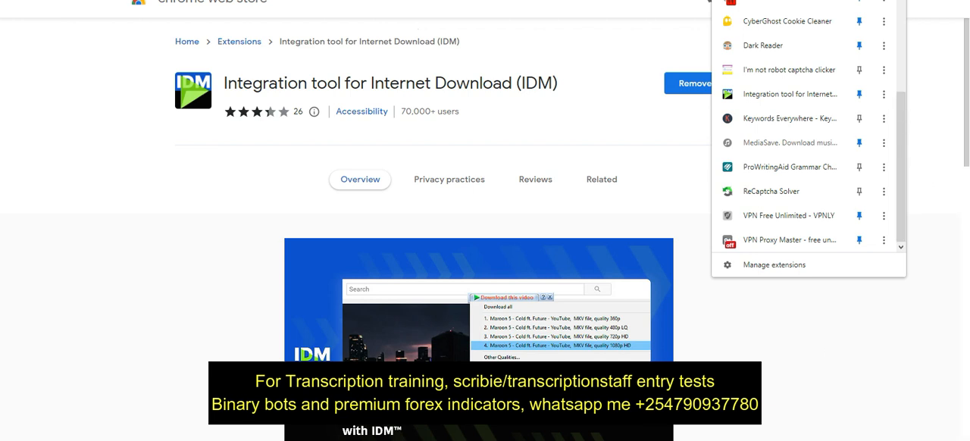
pyautogui.moveTo(920, 59)
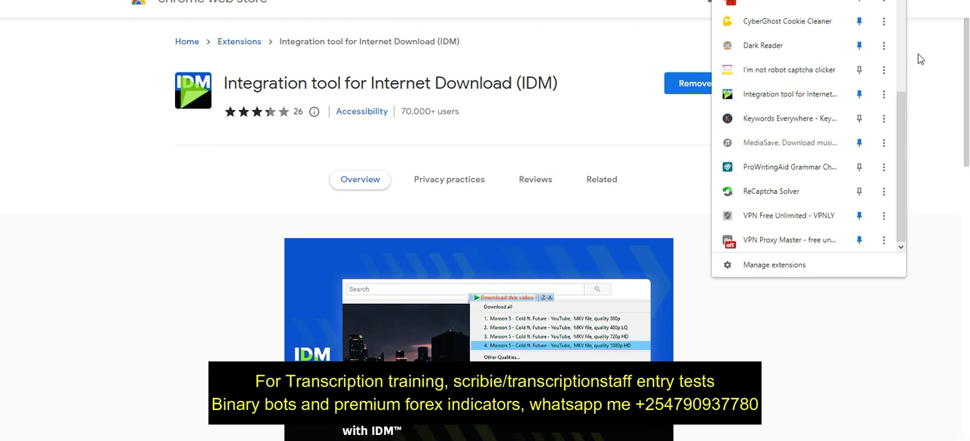